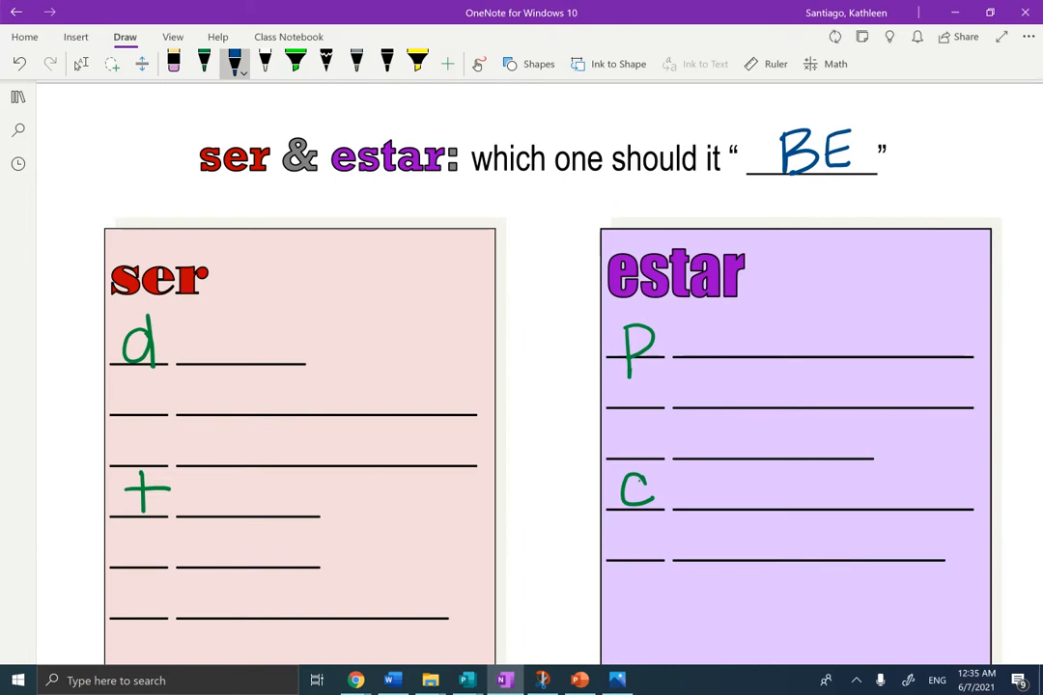
Step: In blue ink, write occupation, characteristic, time and origin in the ser DOCTOR box
scroll("down", 3)
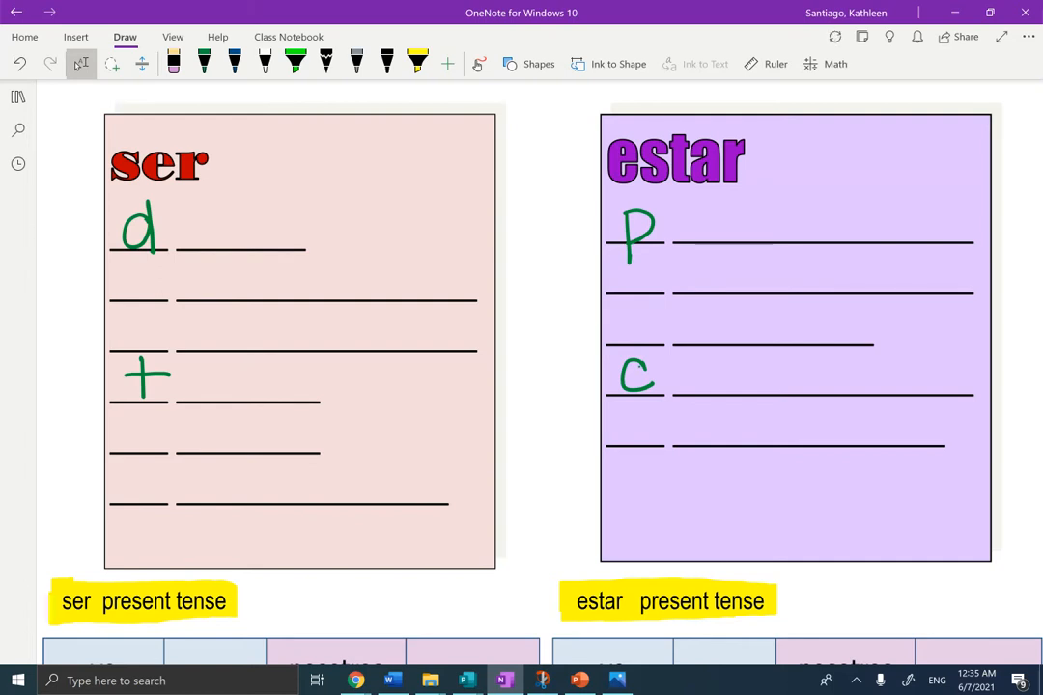
left_click(236, 64)
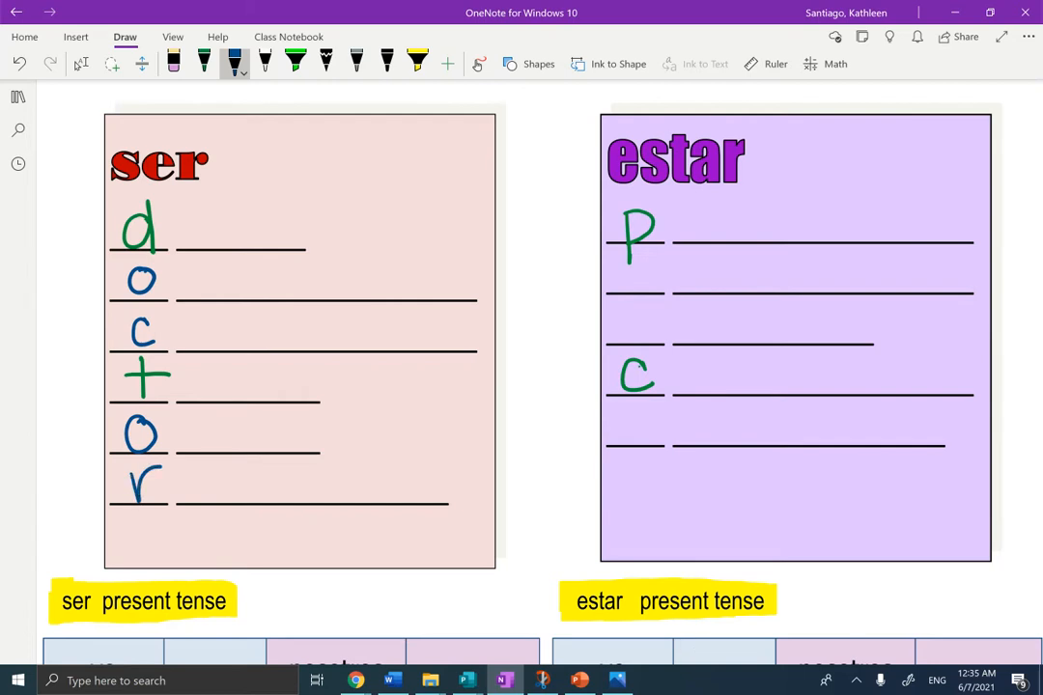
mouse_move(695, 649)
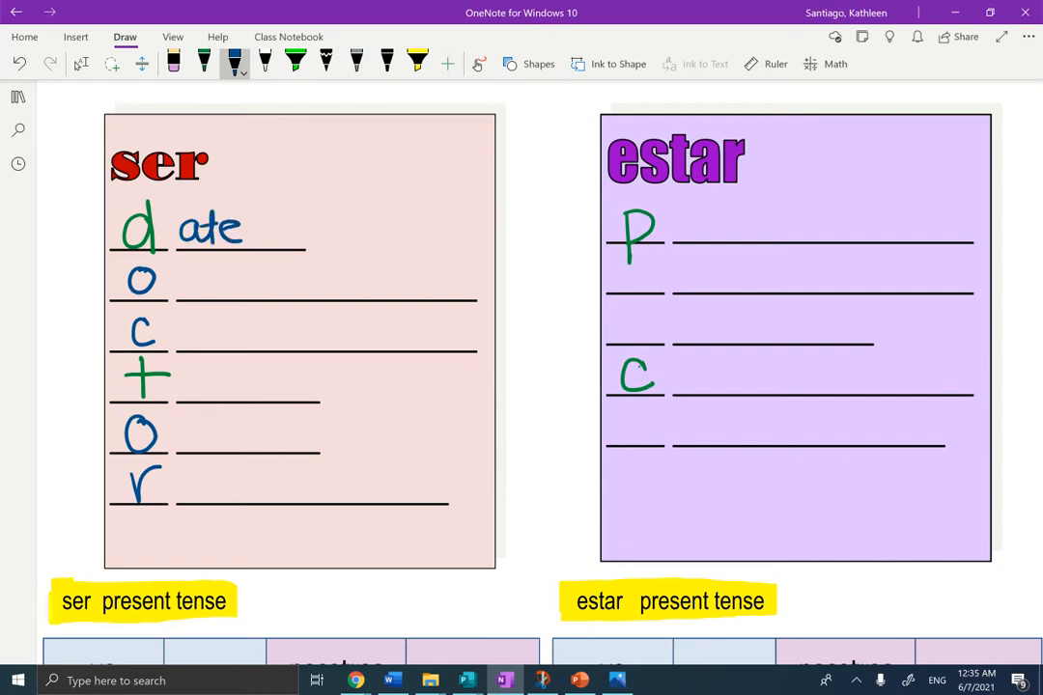
left_click_drag(189, 280, 209, 290)
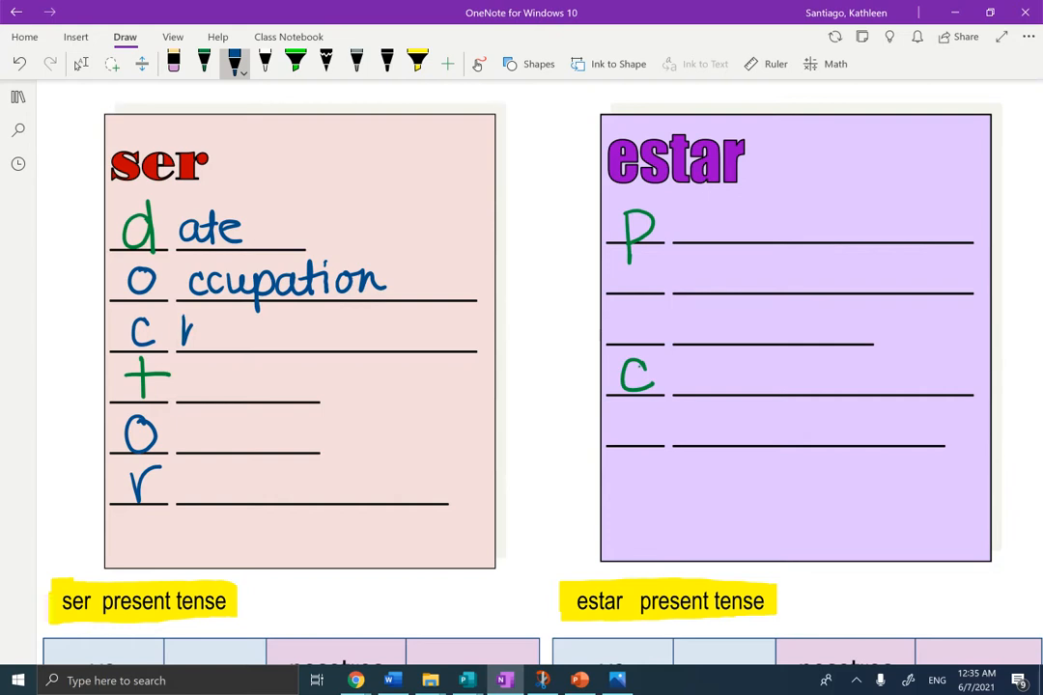
left_click_drag(184, 332, 260, 332)
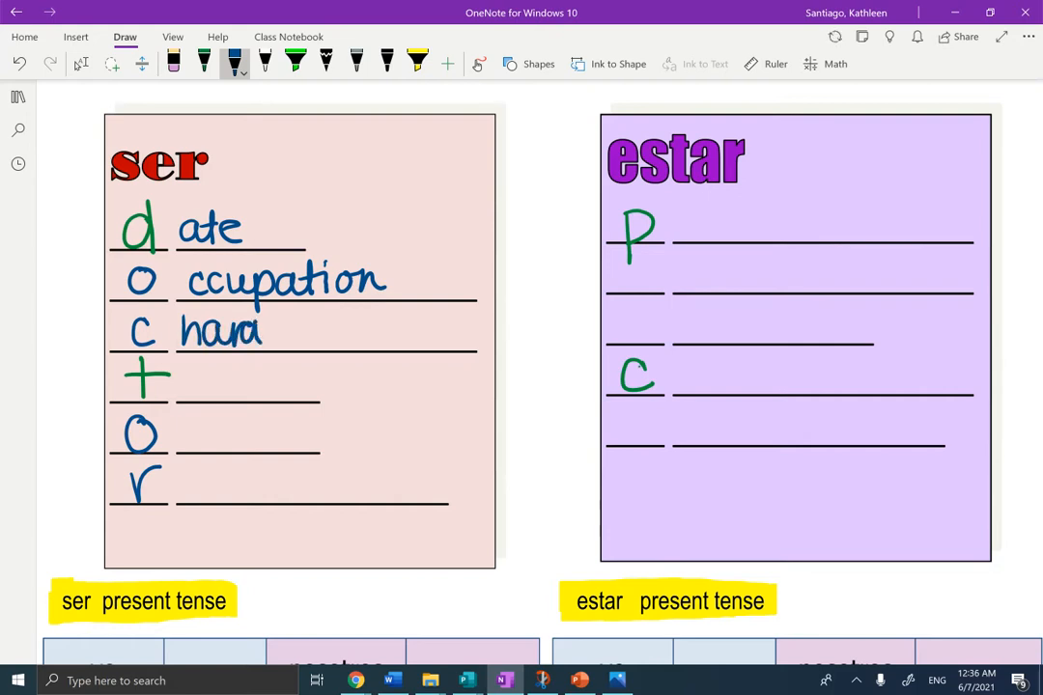
left_click_drag(261, 332, 348, 332)
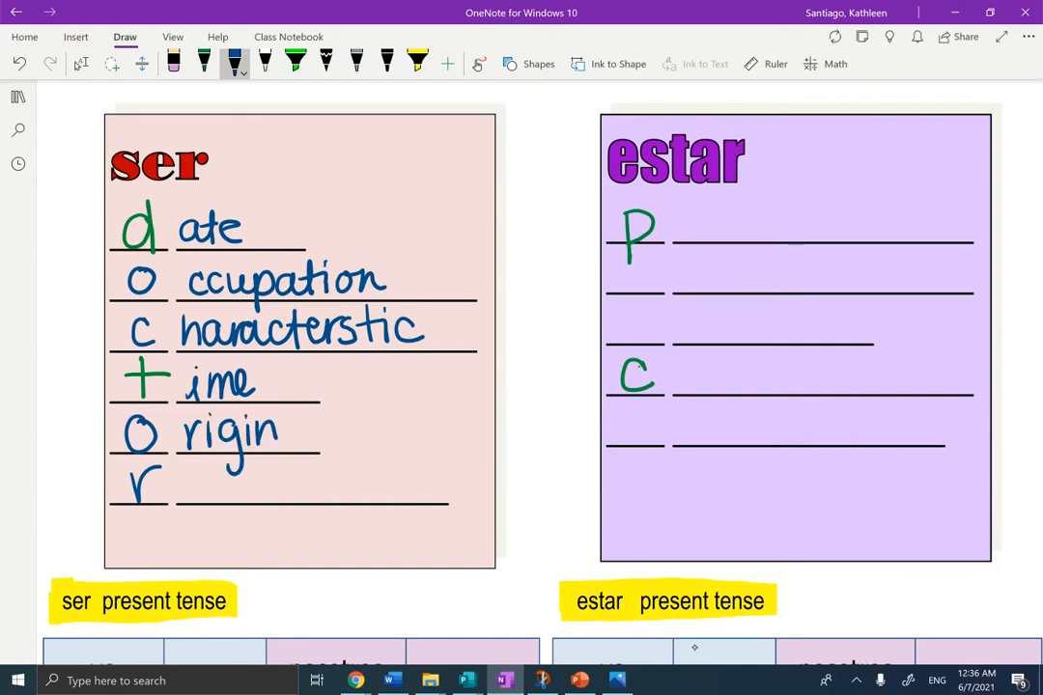
Step: Write relationship on the r line and begin position in the estar box
left_click_drag(177, 486, 247, 487)
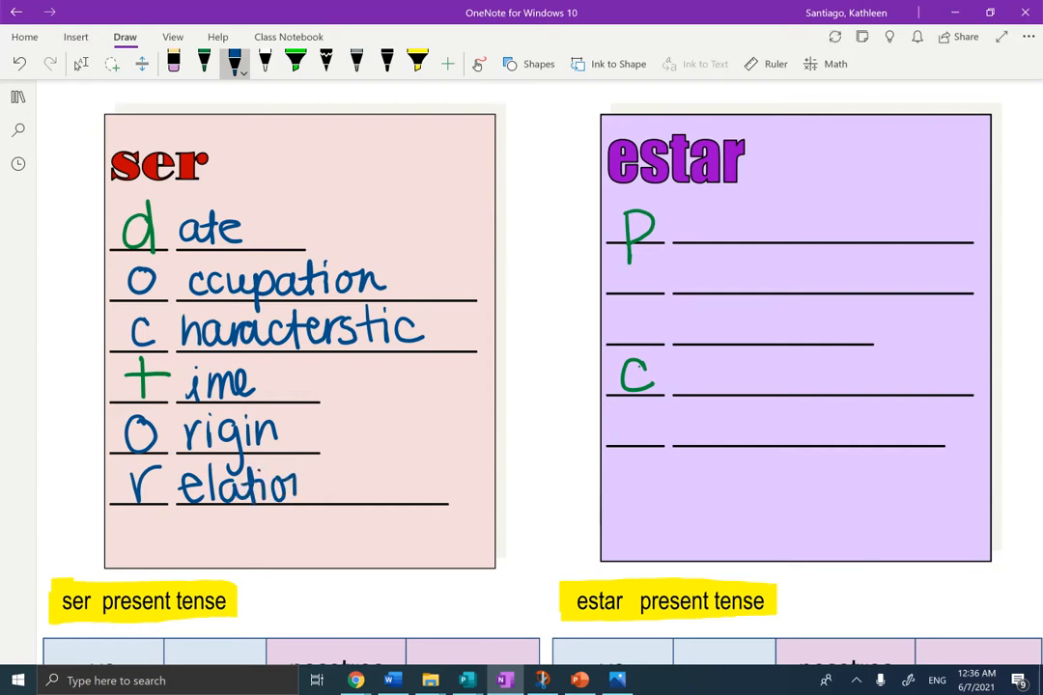
left_click_drag(329, 483, 383, 493)
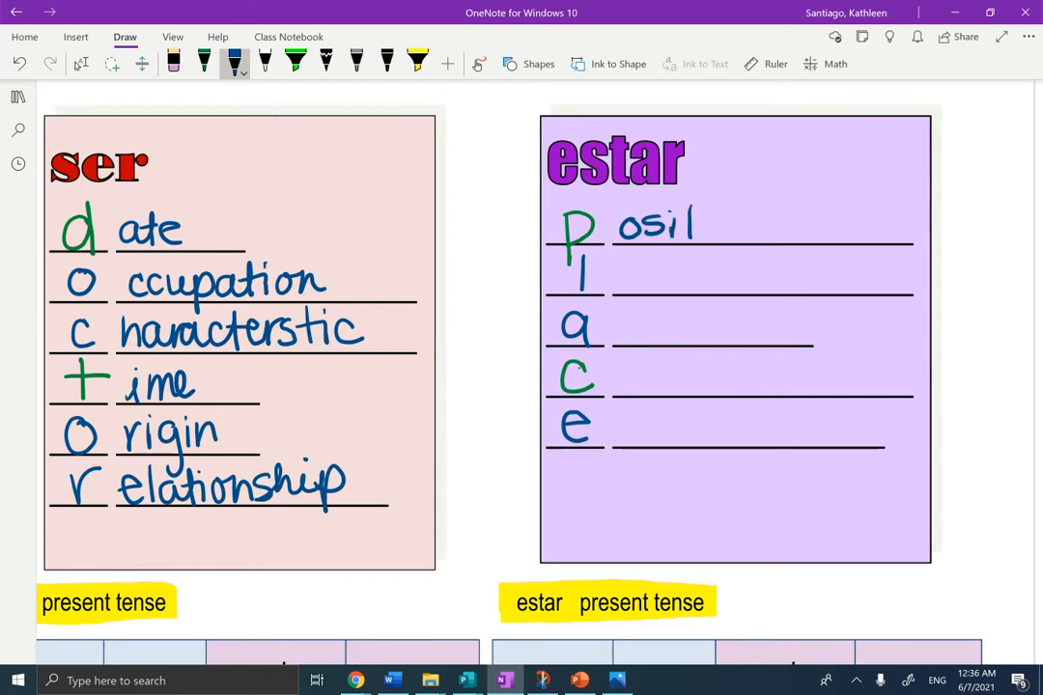
Step: Write position, location, action (-ando, -iendo), condition and emotion in the estar PLACE box
left_click_drag(676, 228, 757, 228)
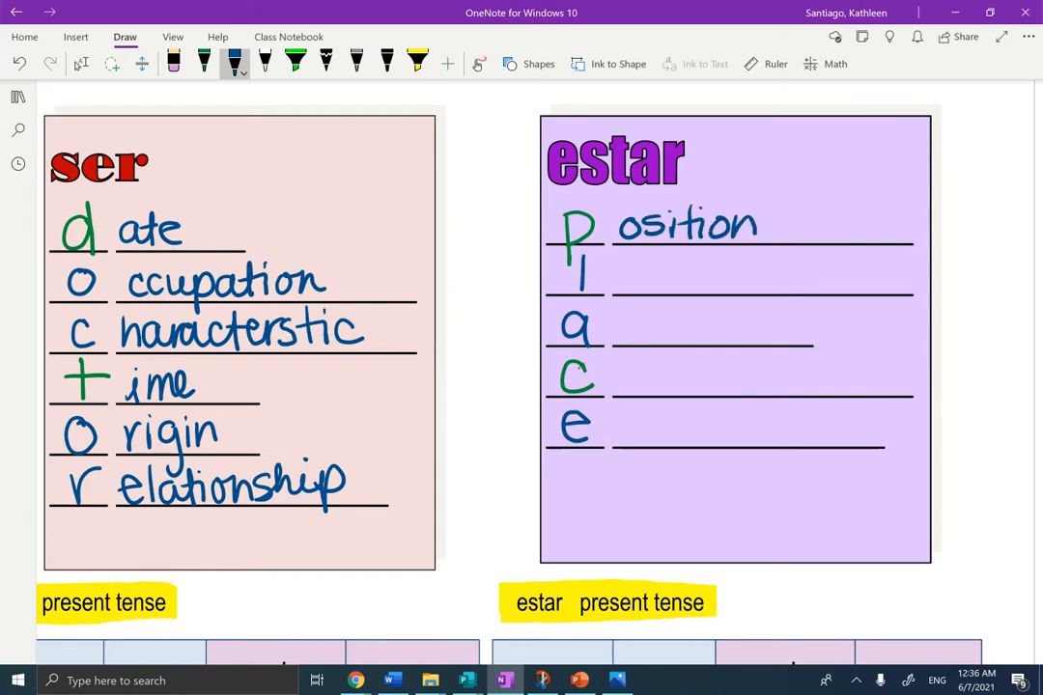
left_click_drag(621, 274, 657, 280)
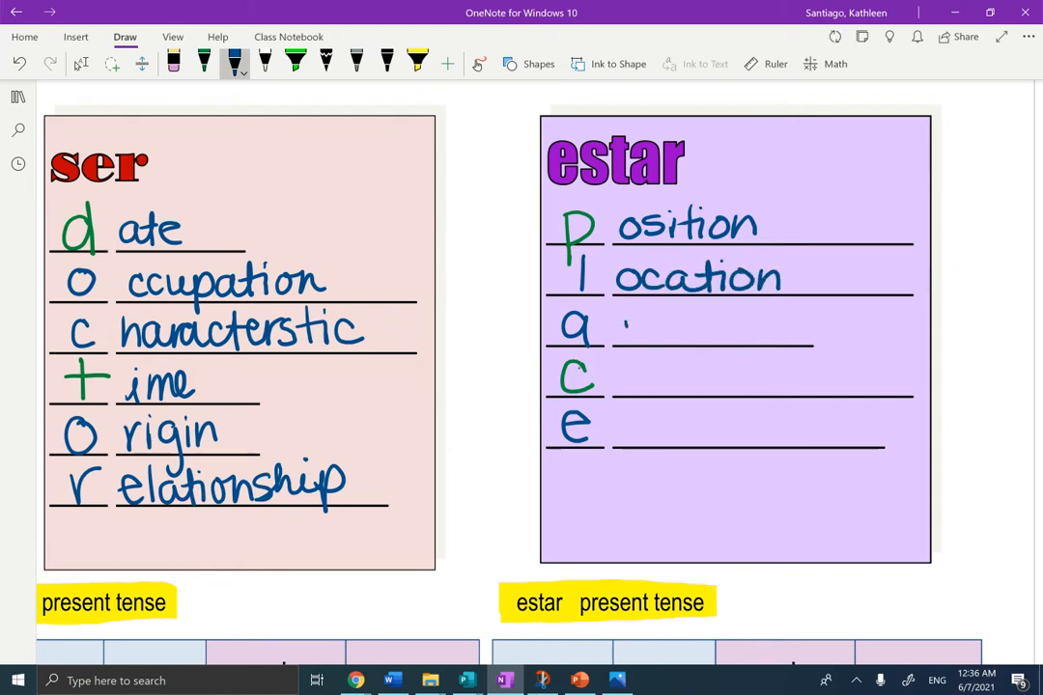
left_click_drag(618, 324, 695, 329)
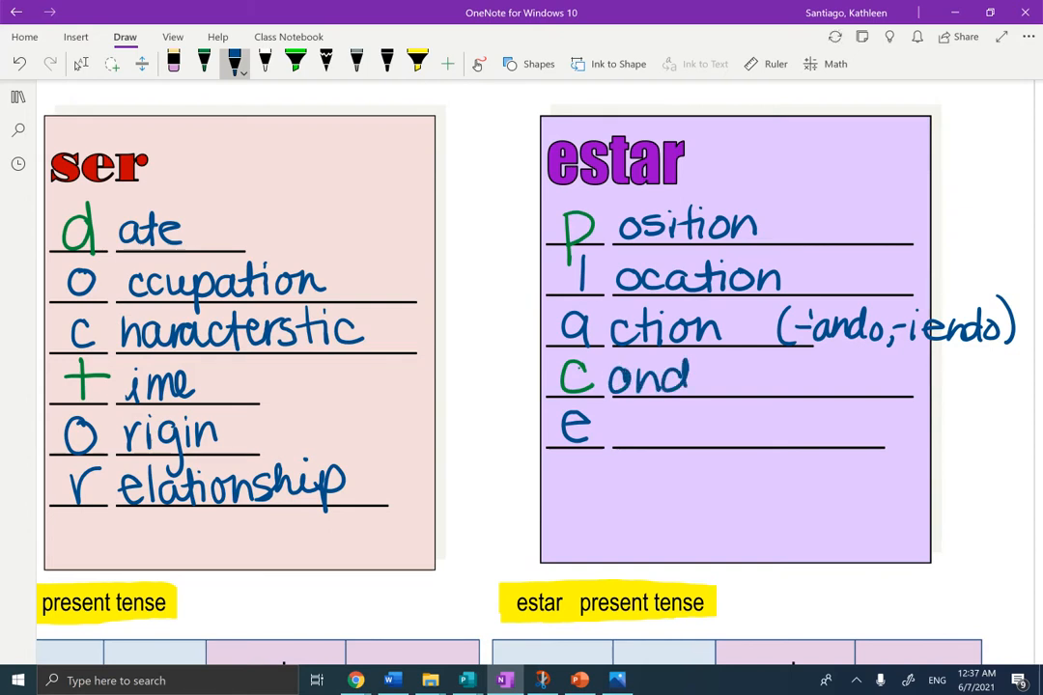
left_click_drag(676, 377, 762, 377)
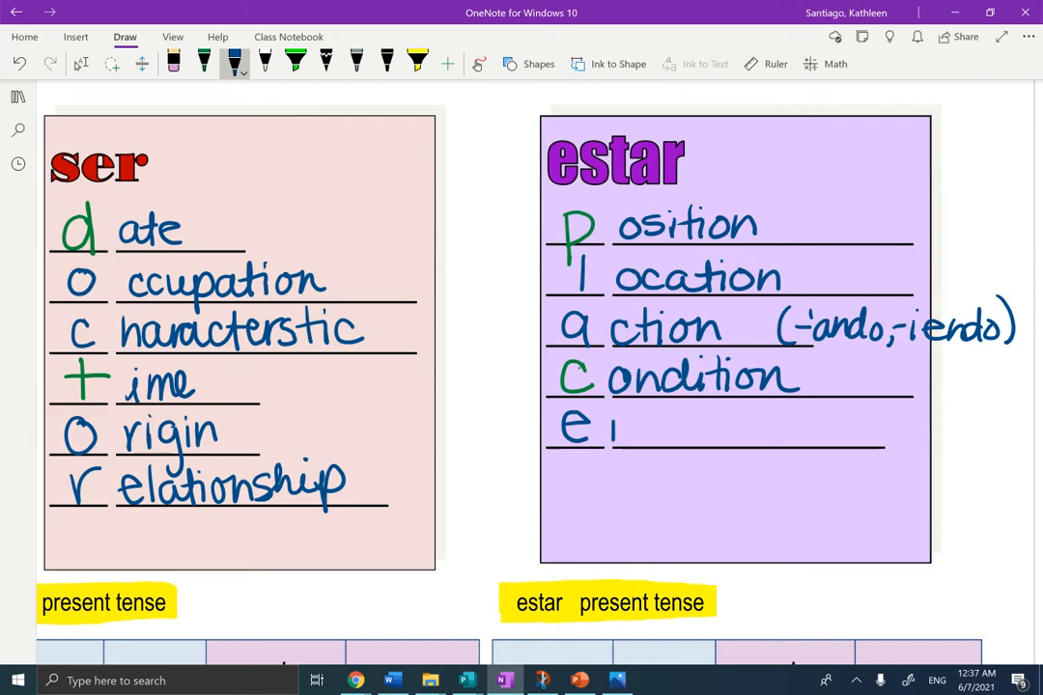
type("motion")
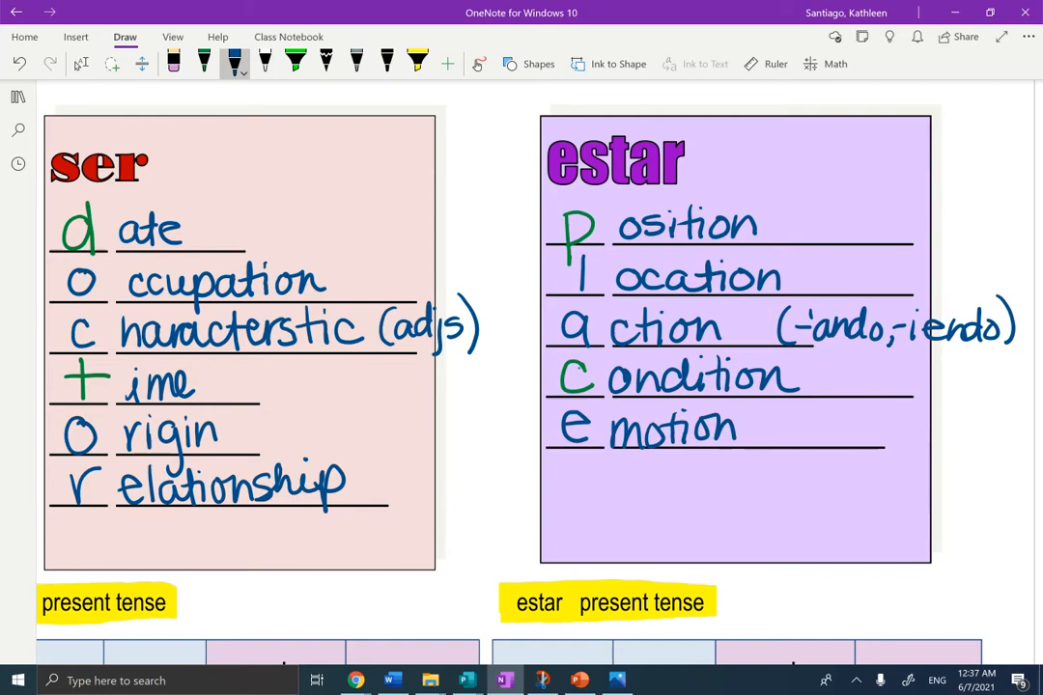
Step: Ink soy, eres, es, somos, son and estoy, estás, está, estamos, están into the two tables
scroll("down", 3)
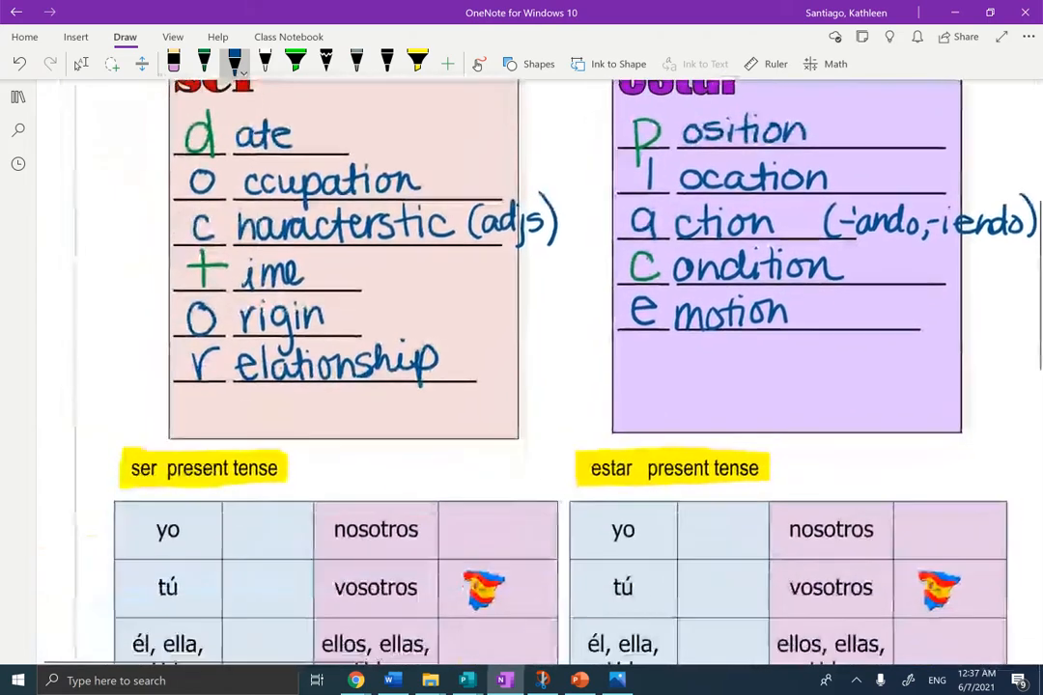
scroll("down", 3)
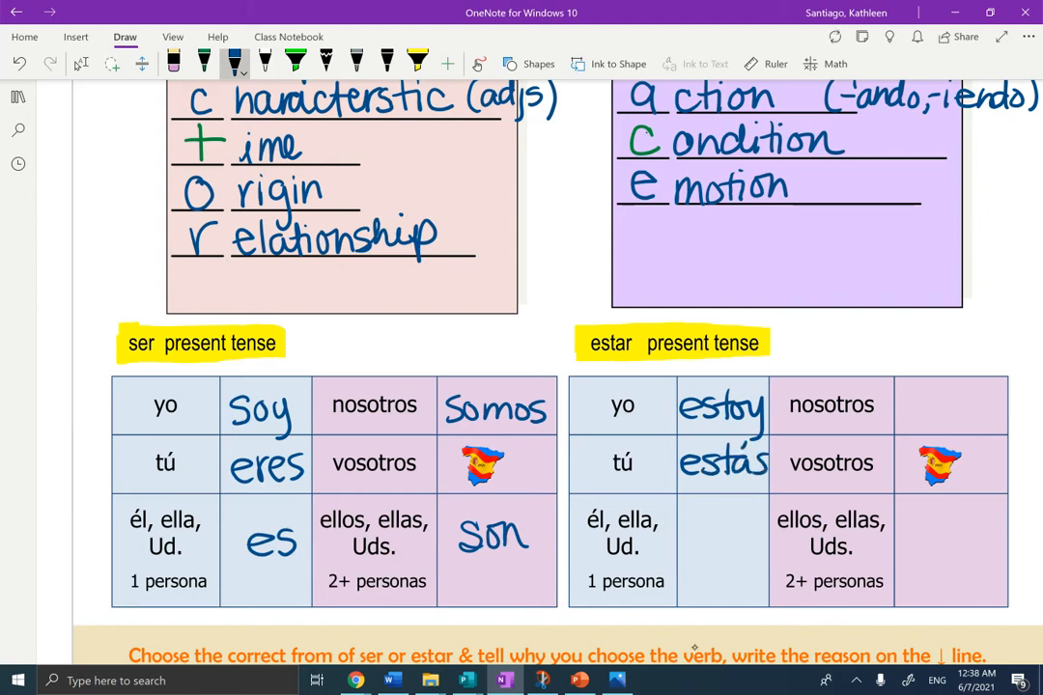
type("están")
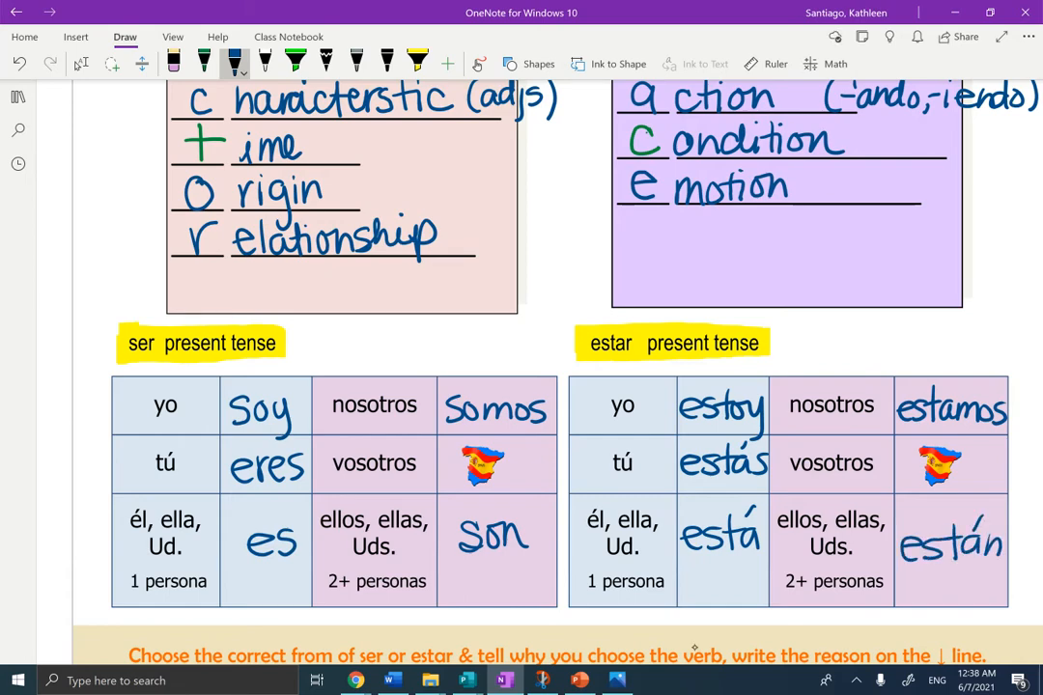
scroll("down", 3)
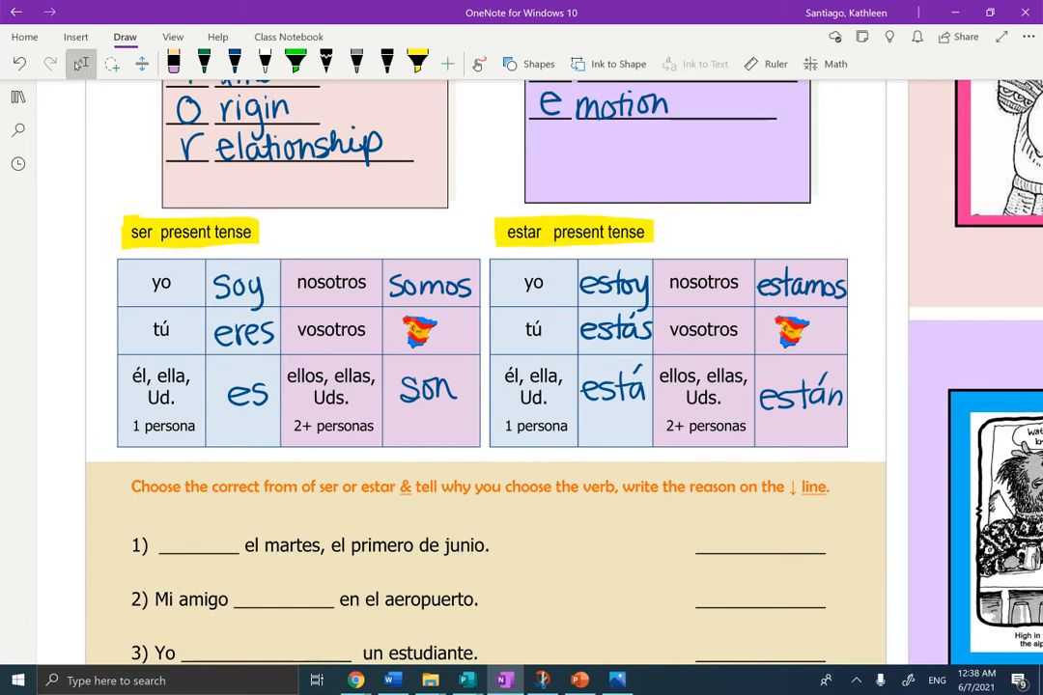
Step: Highlight el primero de junio in sentence 1 and return to the blue pen
scroll("up", 3)
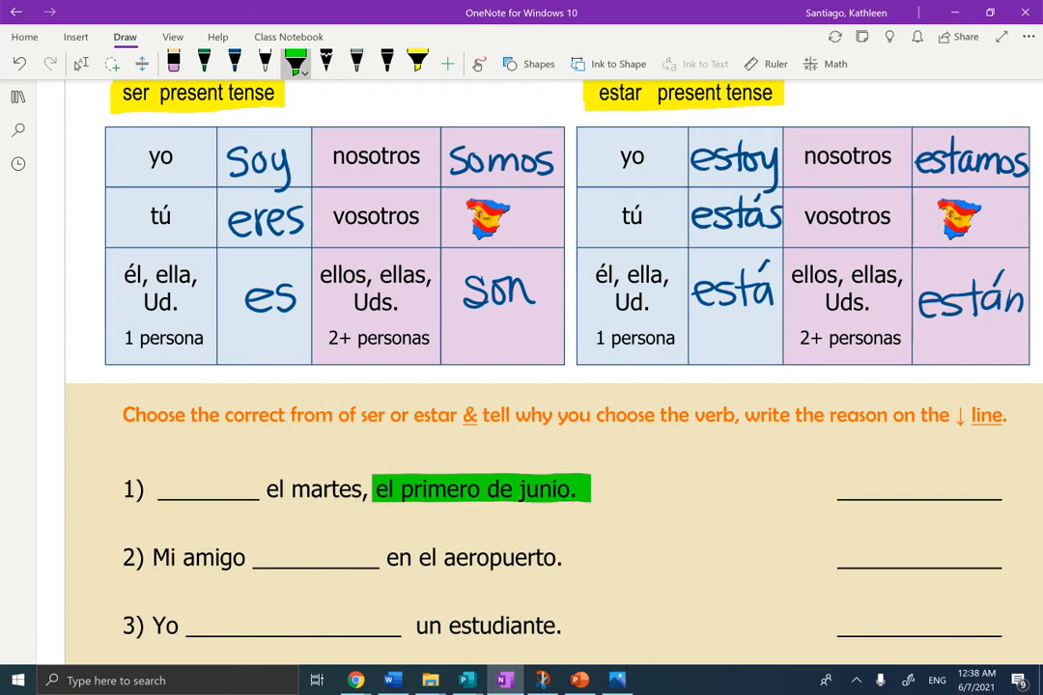
scroll("up", 3)
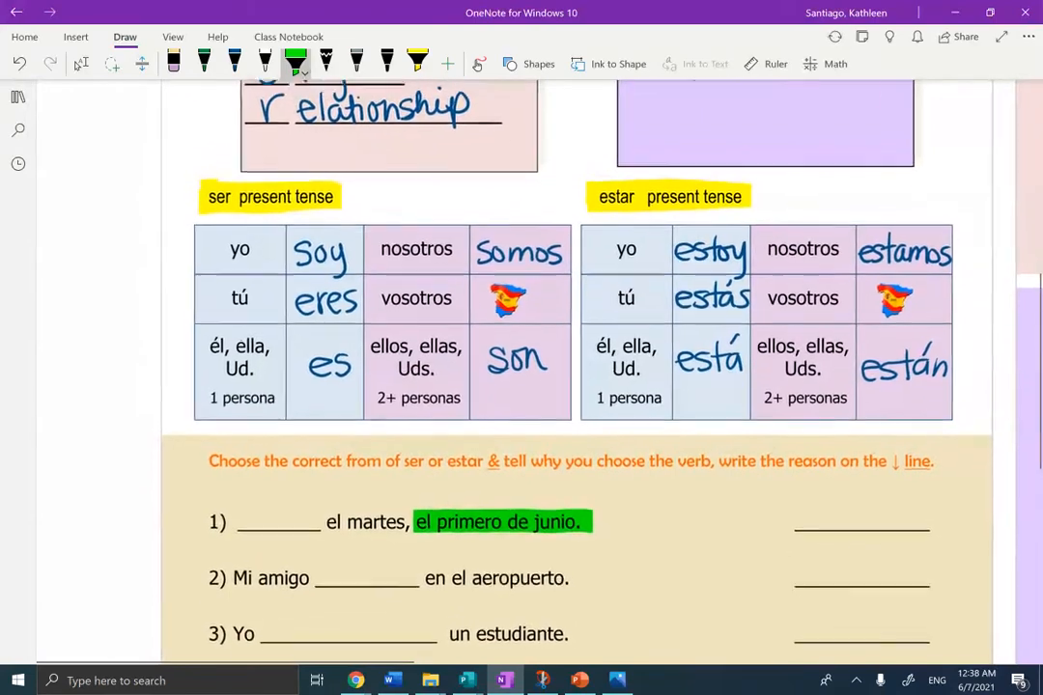
scroll("down", 3)
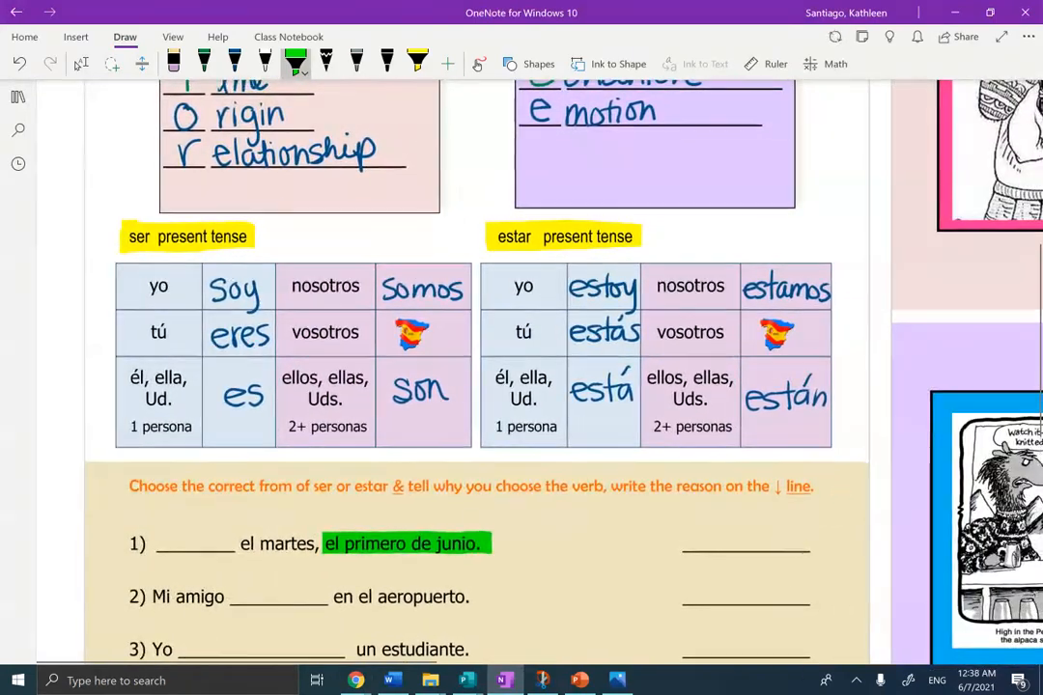
left_click(233, 59)
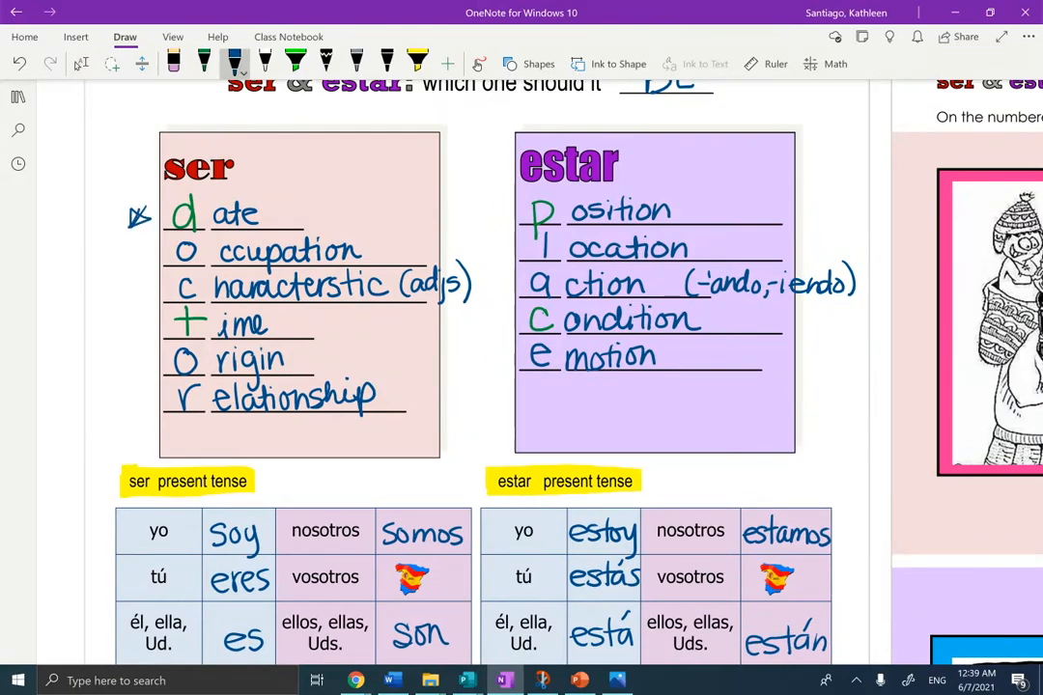
scroll("down", 3)
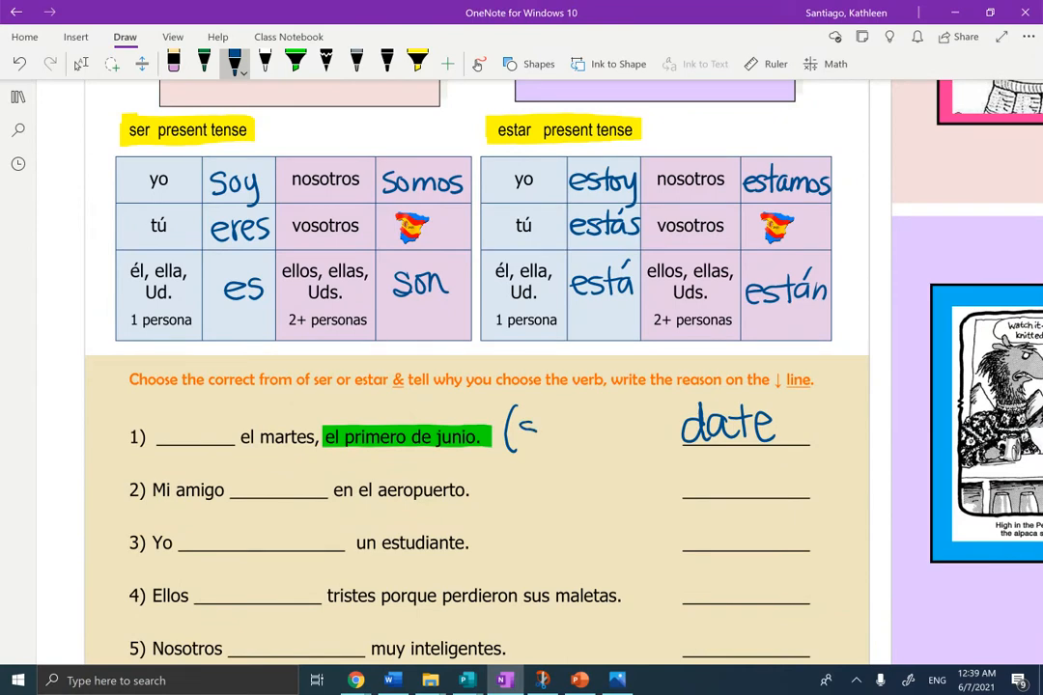
Step: Write (ser) beside sentence 1, Hoy above it, and es in the blank
left_click_drag(513, 429, 589, 429)
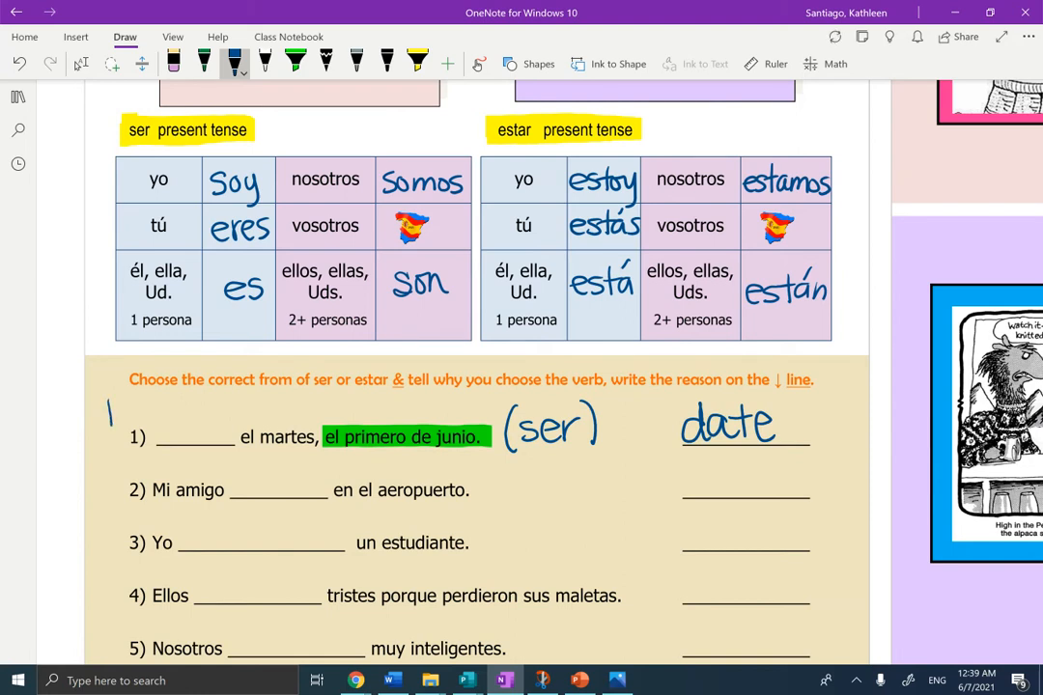
left_click_drag(106, 416, 154, 400)
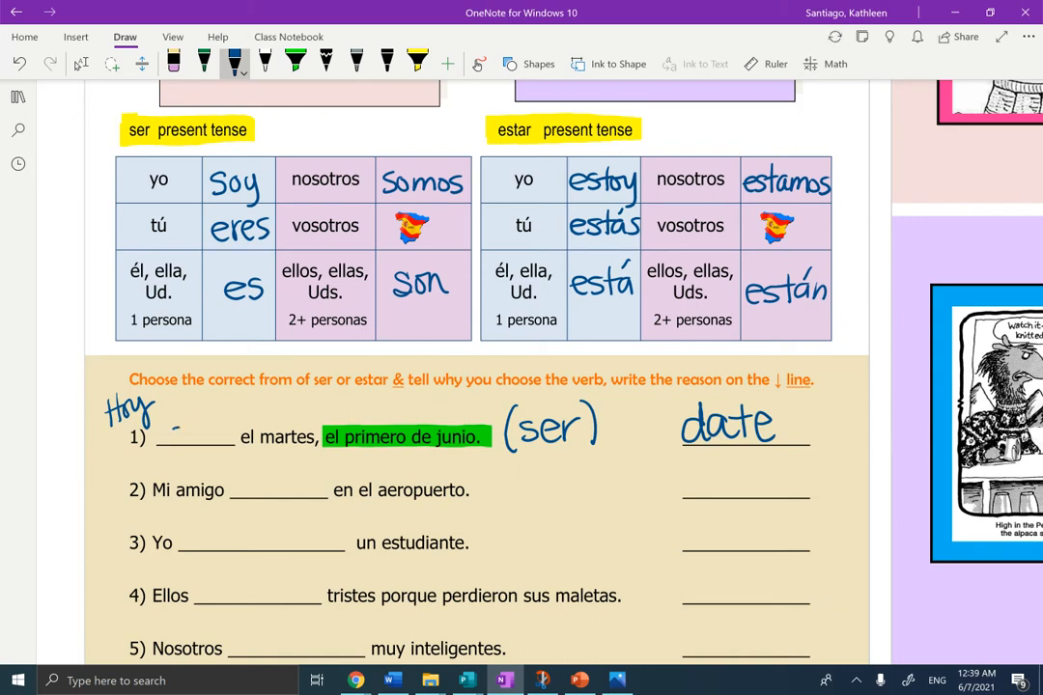
left_click_drag(170, 429, 216, 428)
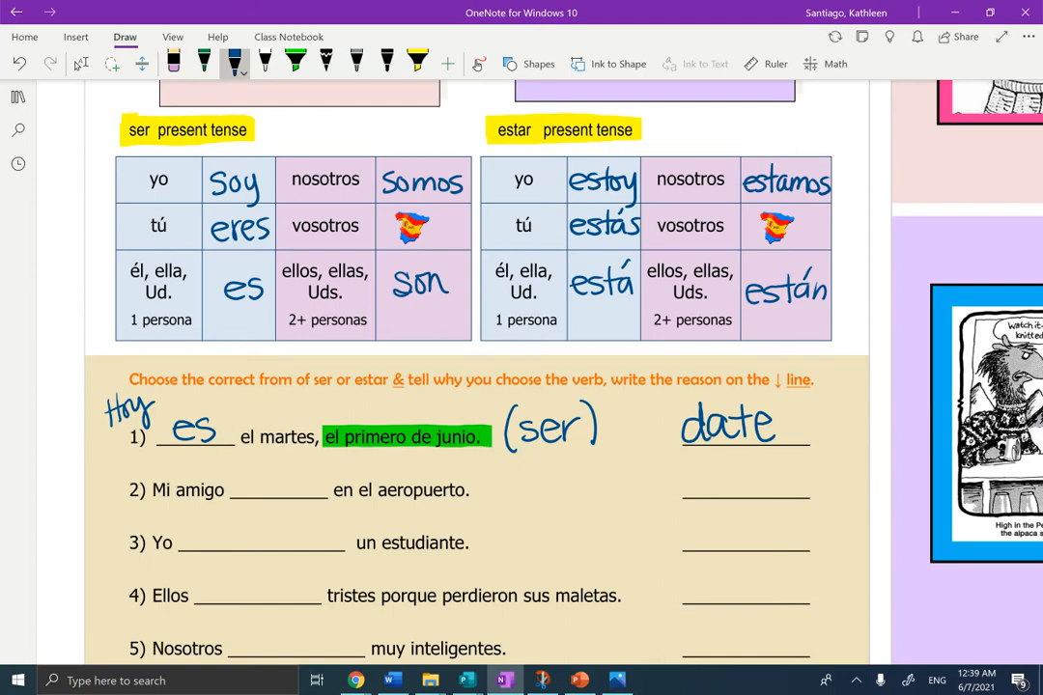
scroll("down", 3)
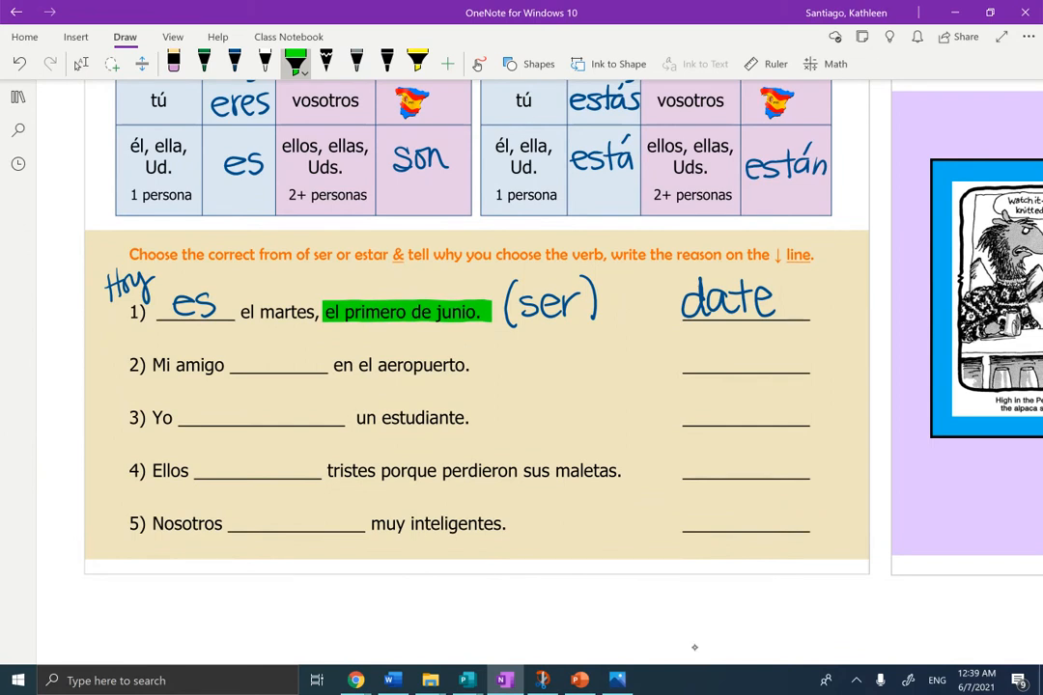
Step: Highlight the clue phrases in sentences 2 and 3 and bring the picture-prompt section into view
left_click_drag(330, 365, 469, 365)
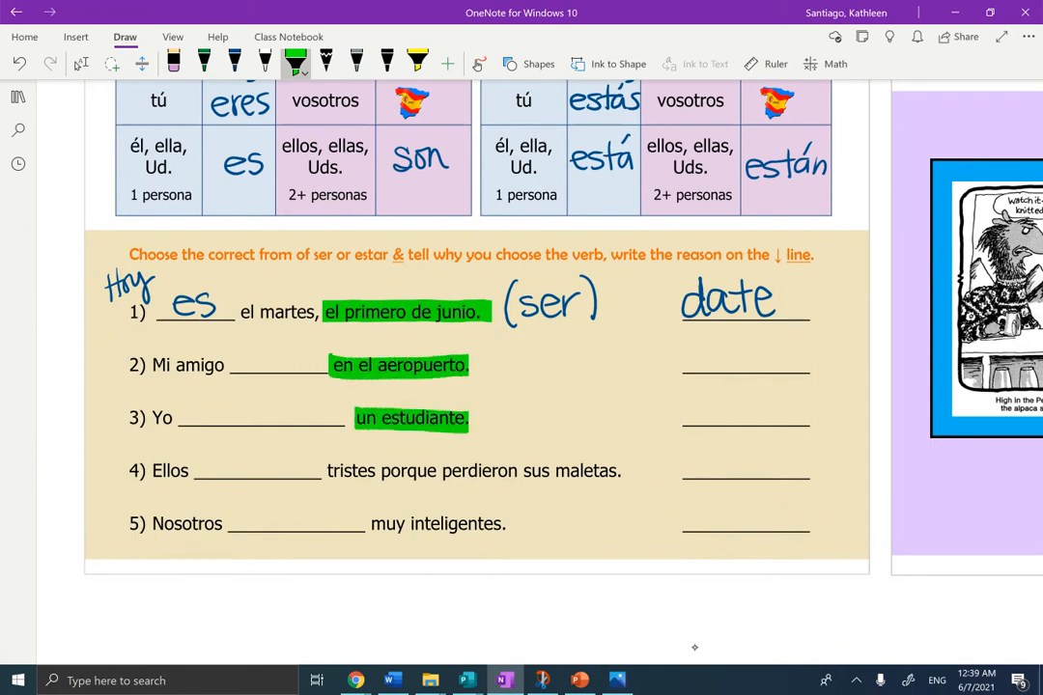
left_click_drag(327, 471, 379, 471)
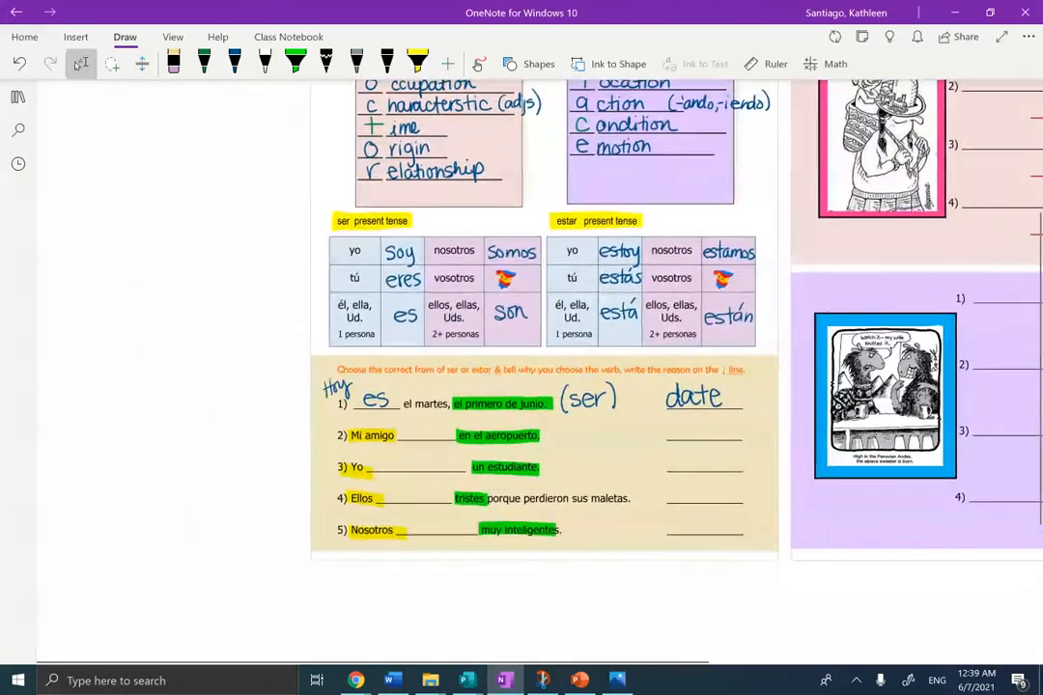
scroll("up", 3)
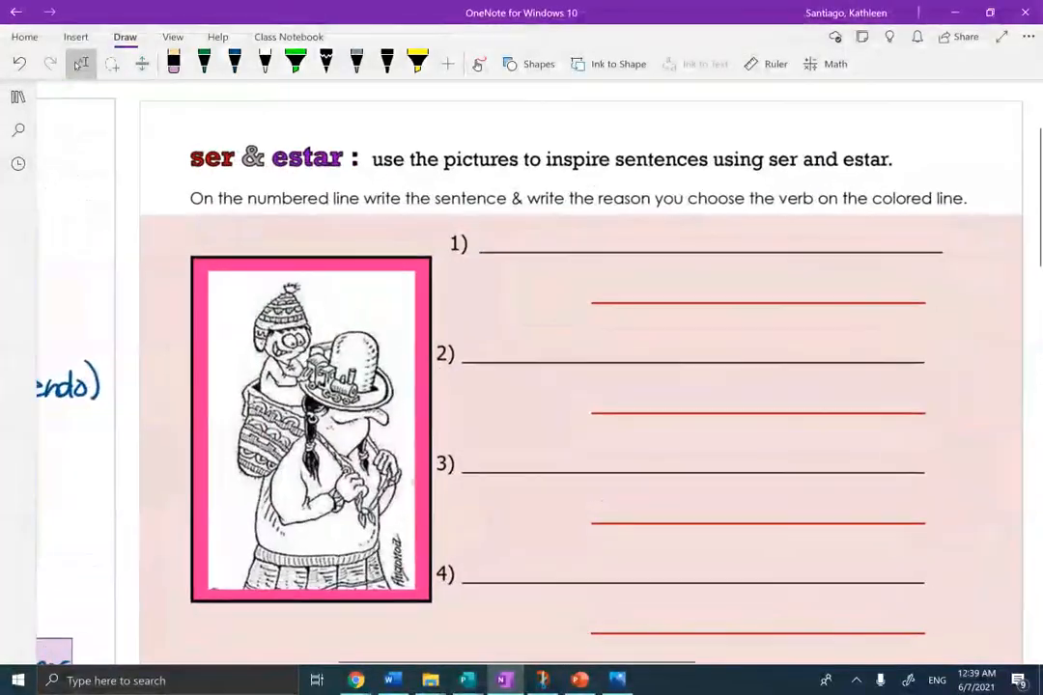
Step: In green ink, write 'El niño está jugando con el tren.' on line 1 of the first cartoon
scroll("up", 3)
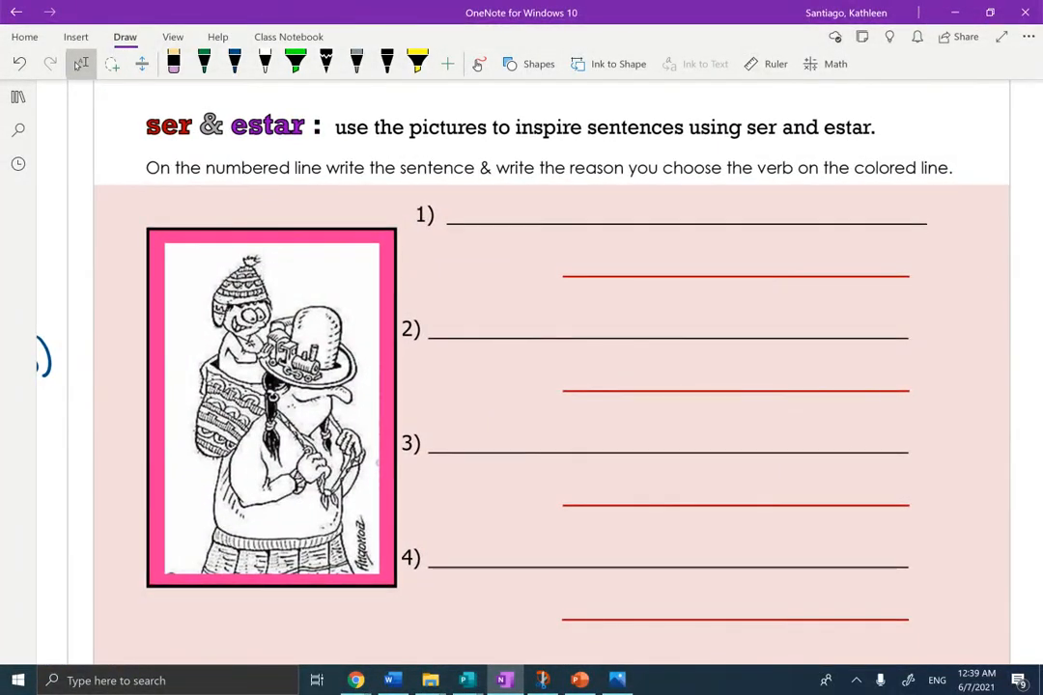
left_click(417, 64)
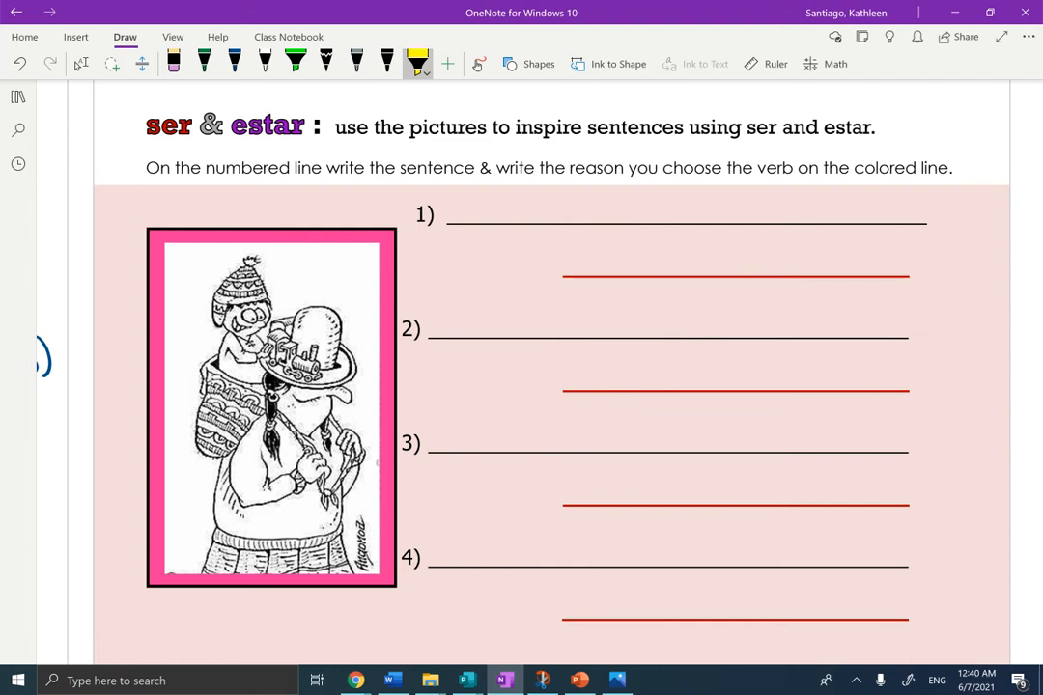
left_click(205, 64)
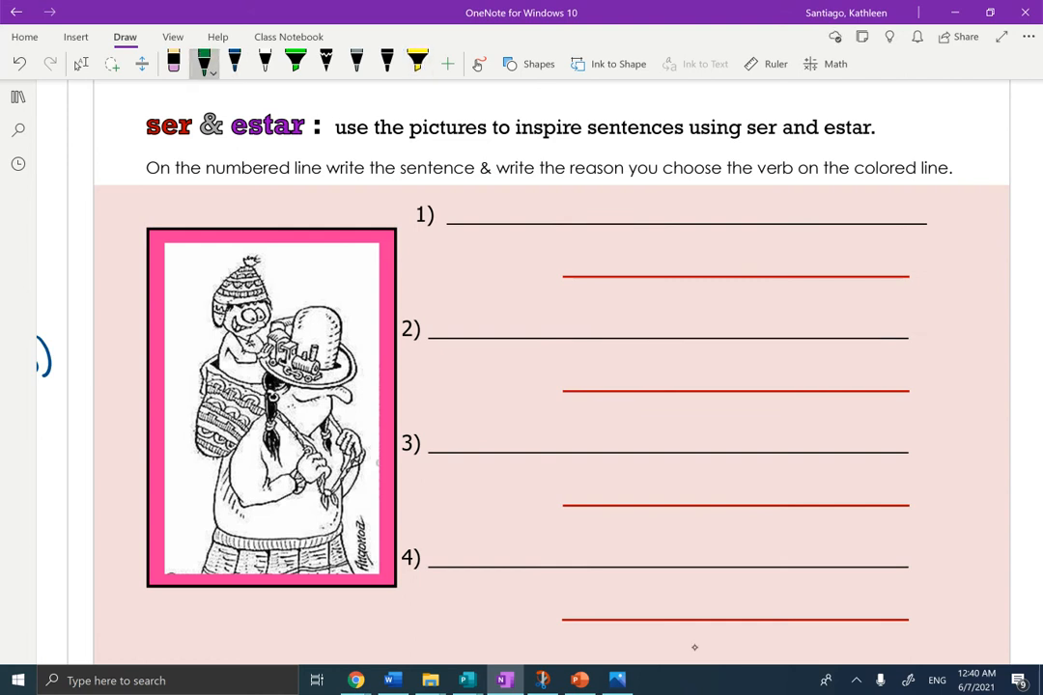
type("El")
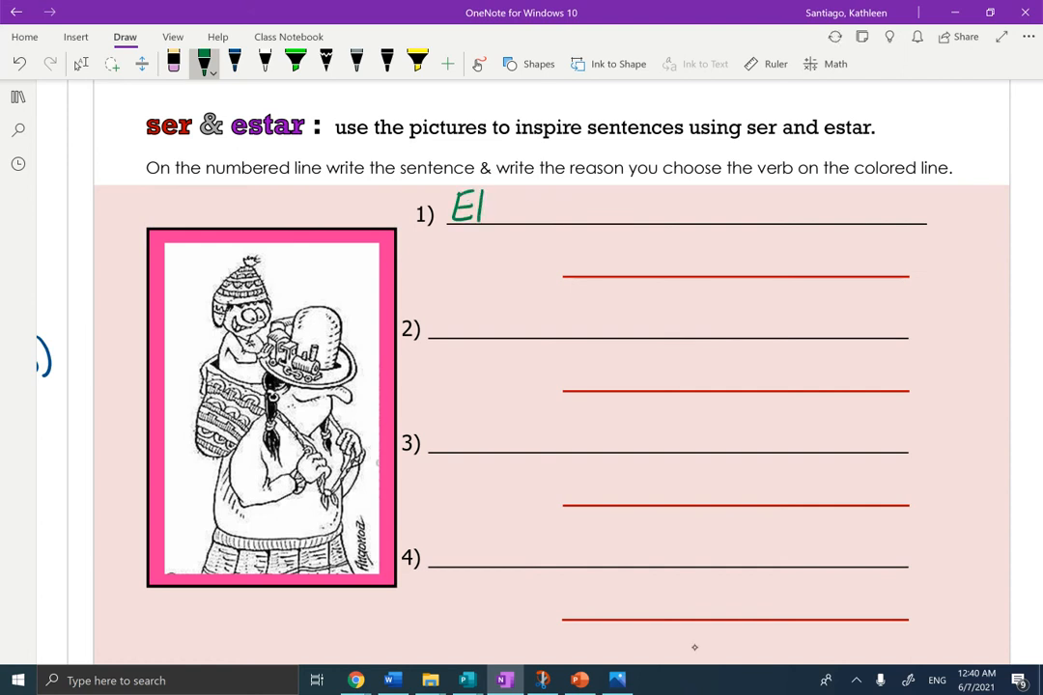
type("nin")
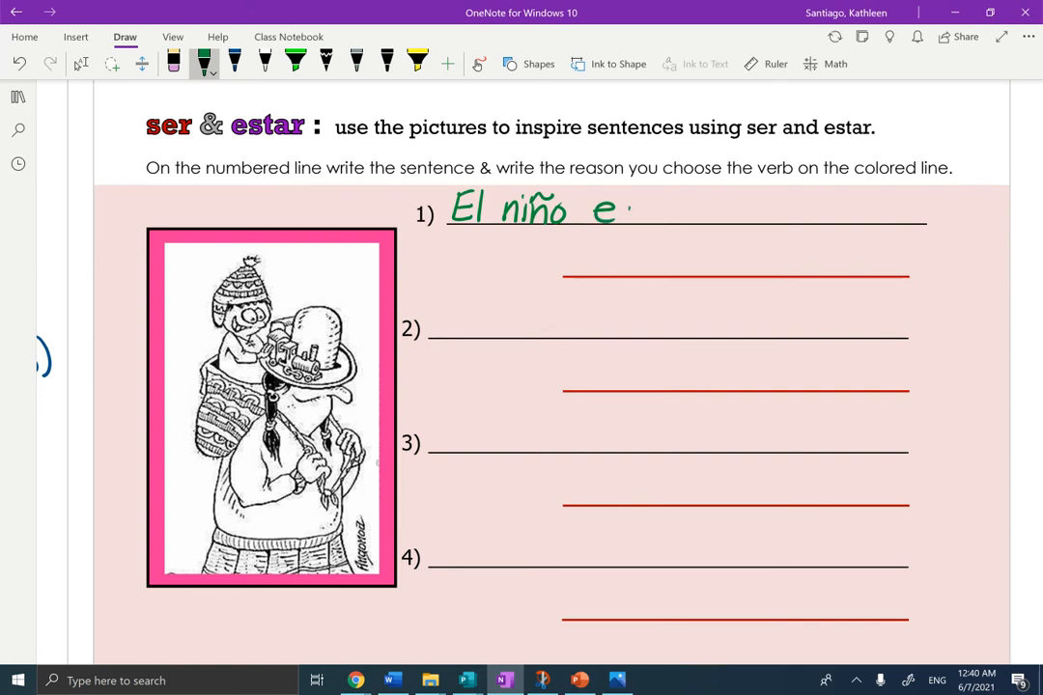
type("stá")
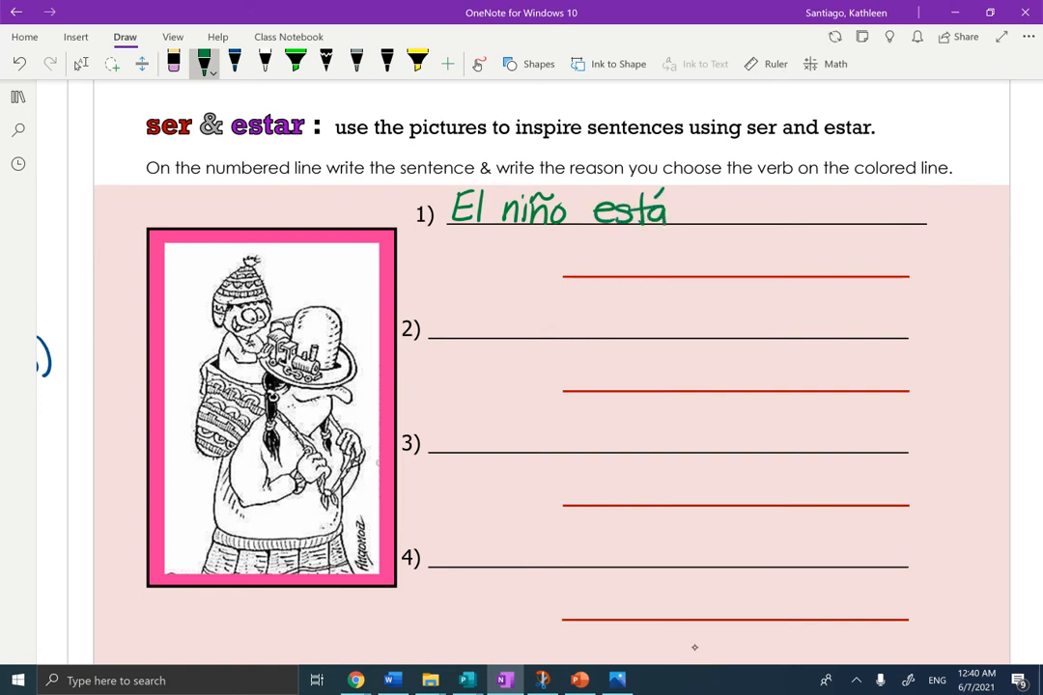
type("jugan")
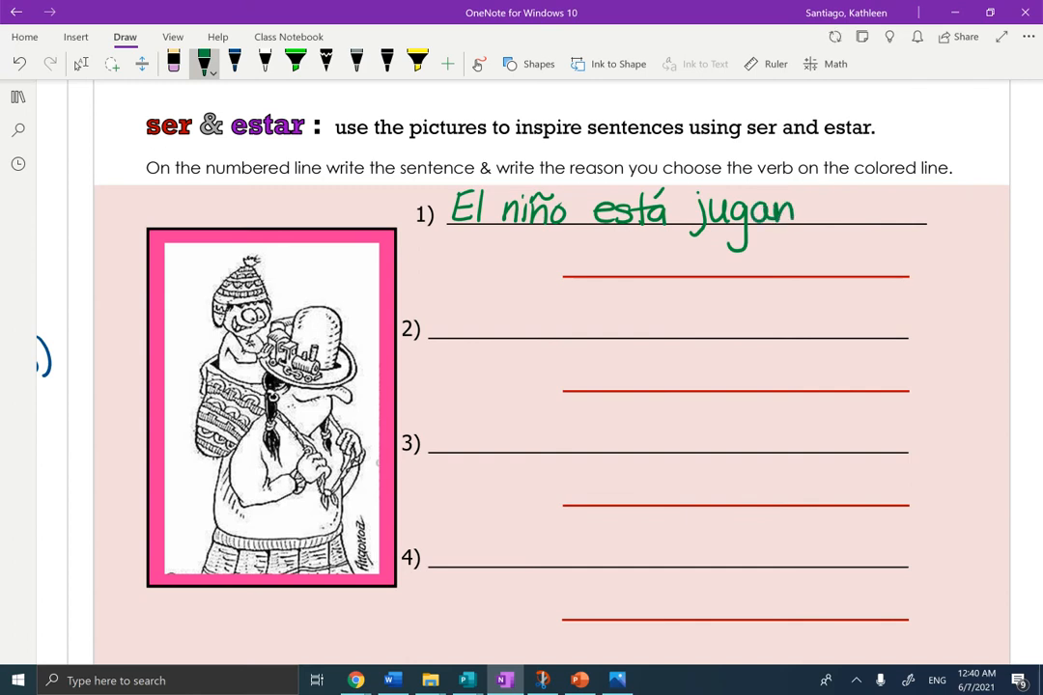
left_click_drag(792, 209, 873, 209)
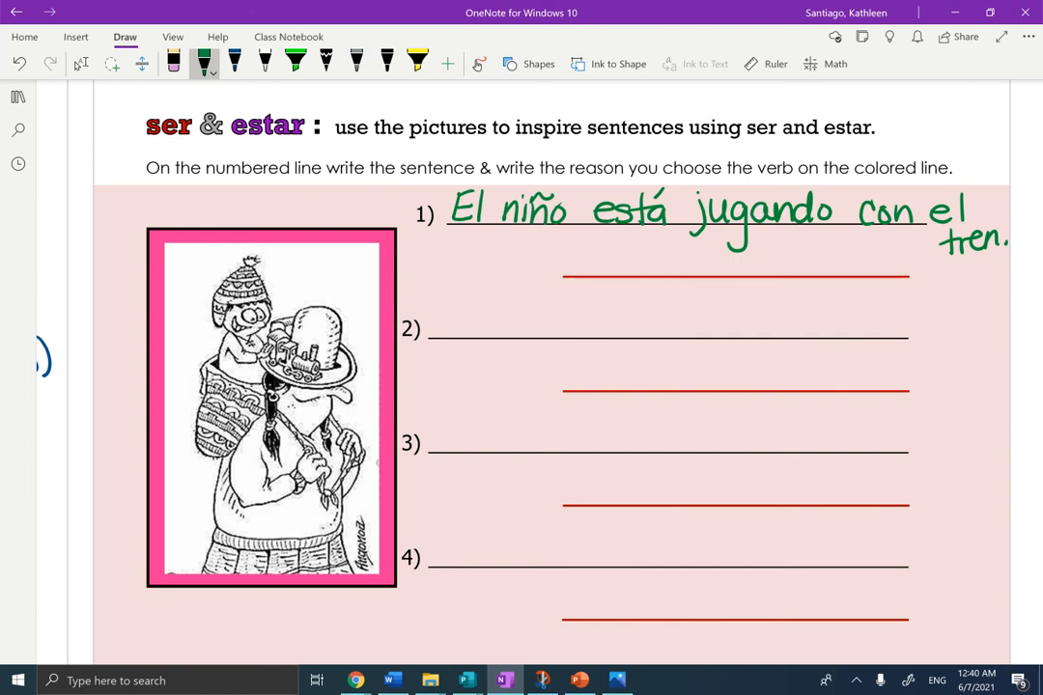
Step: Switch to the pink pen for the reason line
left_click(236, 62)
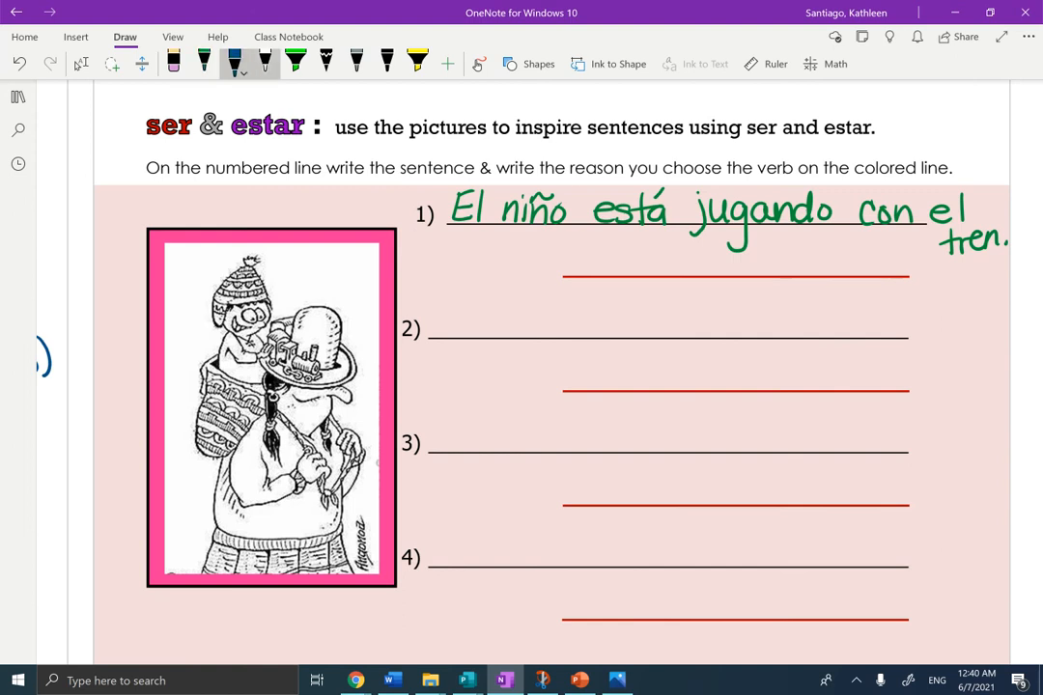
left_click(263, 64)
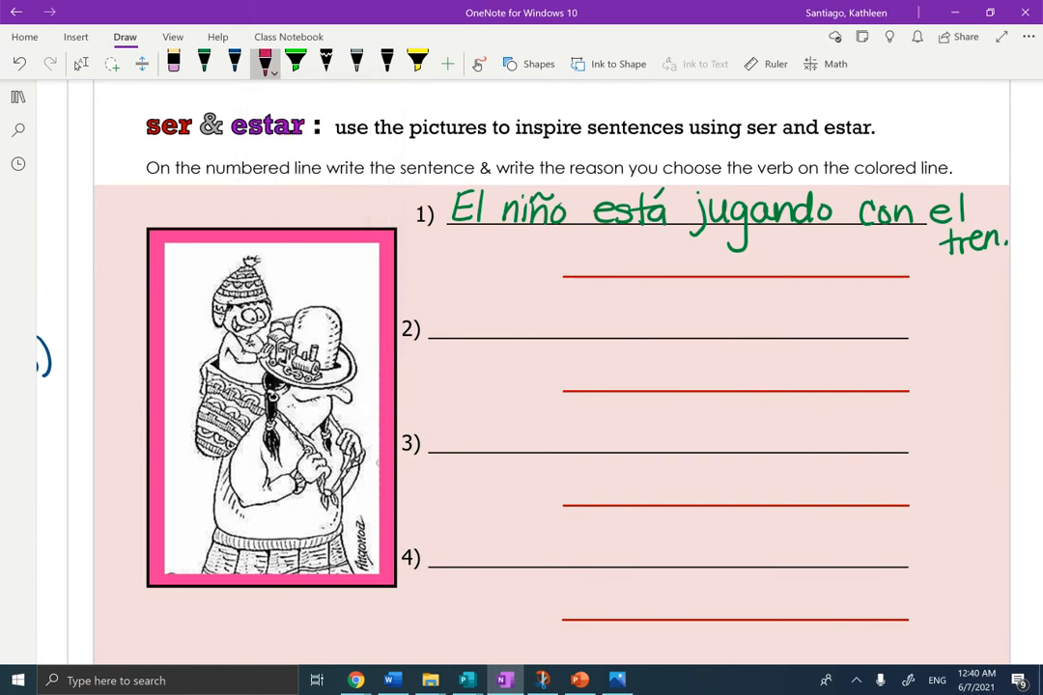
Step: With a thinner pink stroke, write 'action -ando' under sentence 1 and underline -ando
left_click(602, 259)
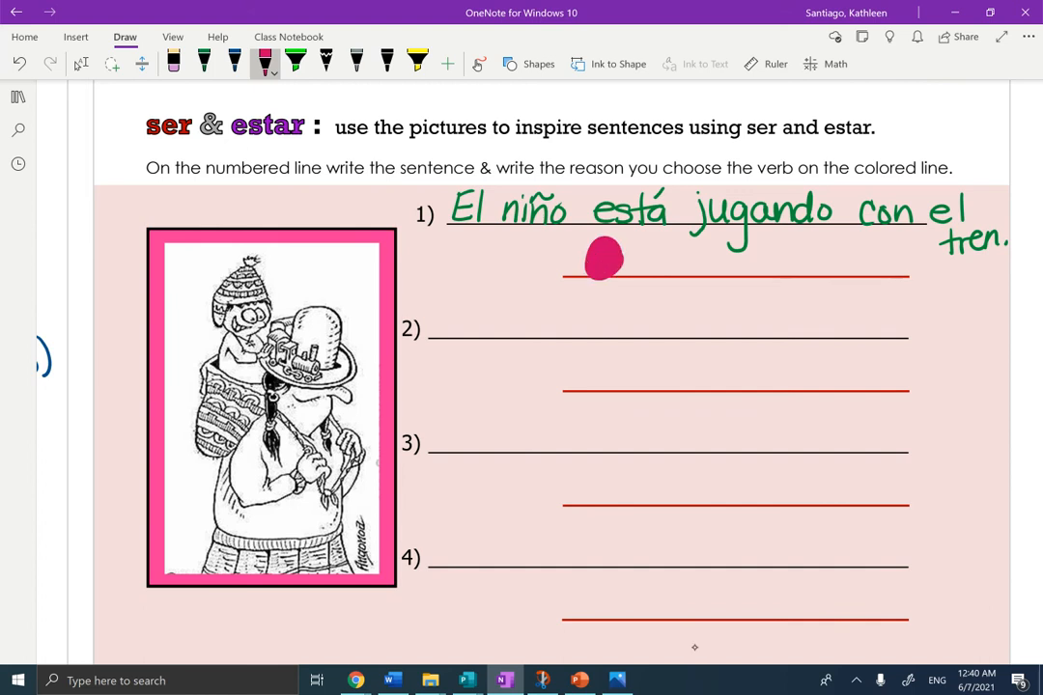
left_click(266, 64)
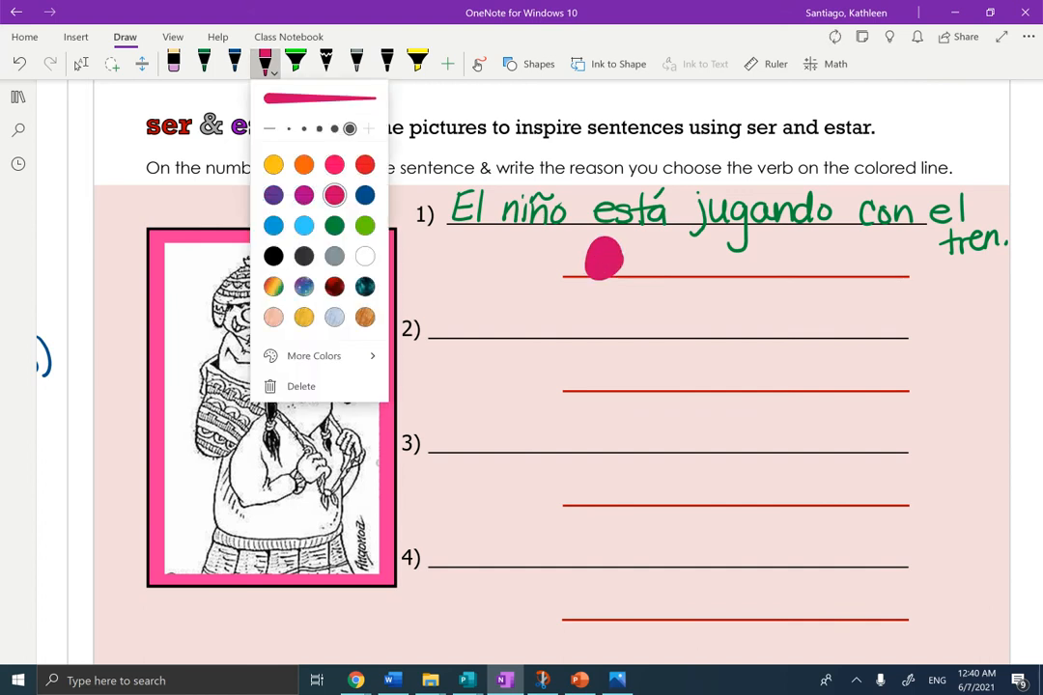
left_click(304, 128)
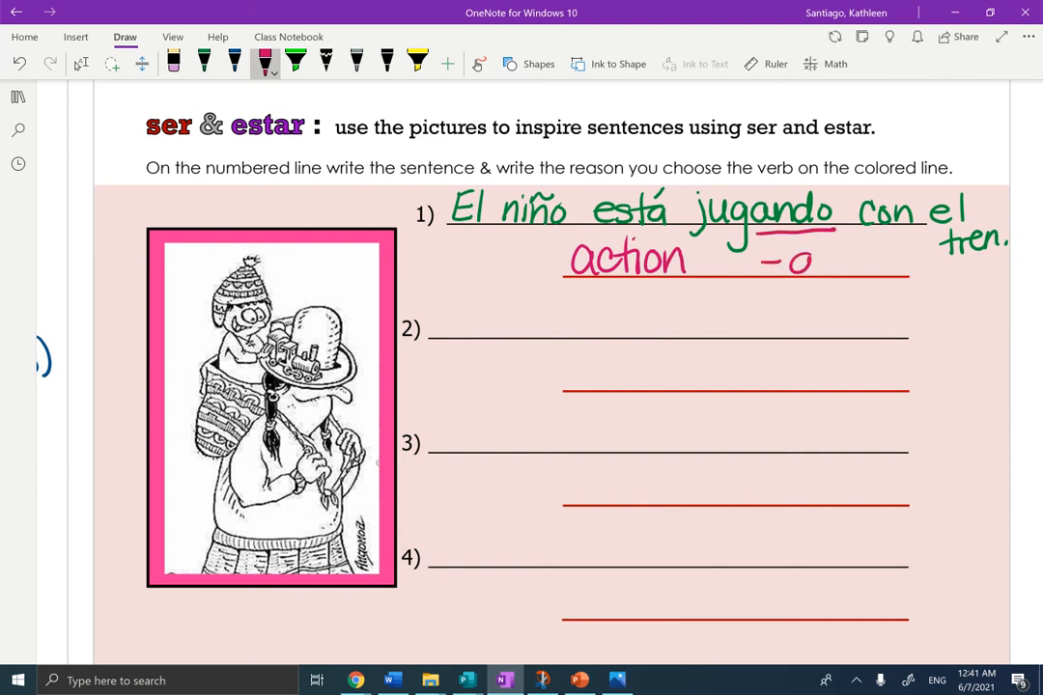
left_click_drag(811, 258, 892, 259)
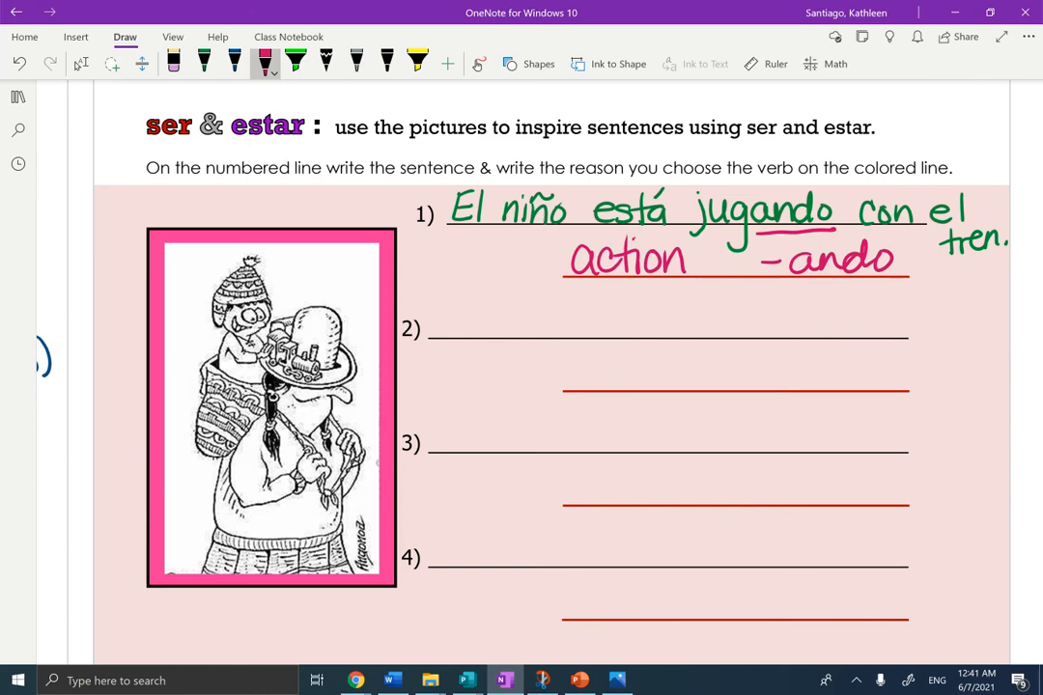
Step: Scroll down to the alpaca cartoon with its four blank numbered lines
scroll("down", 3)
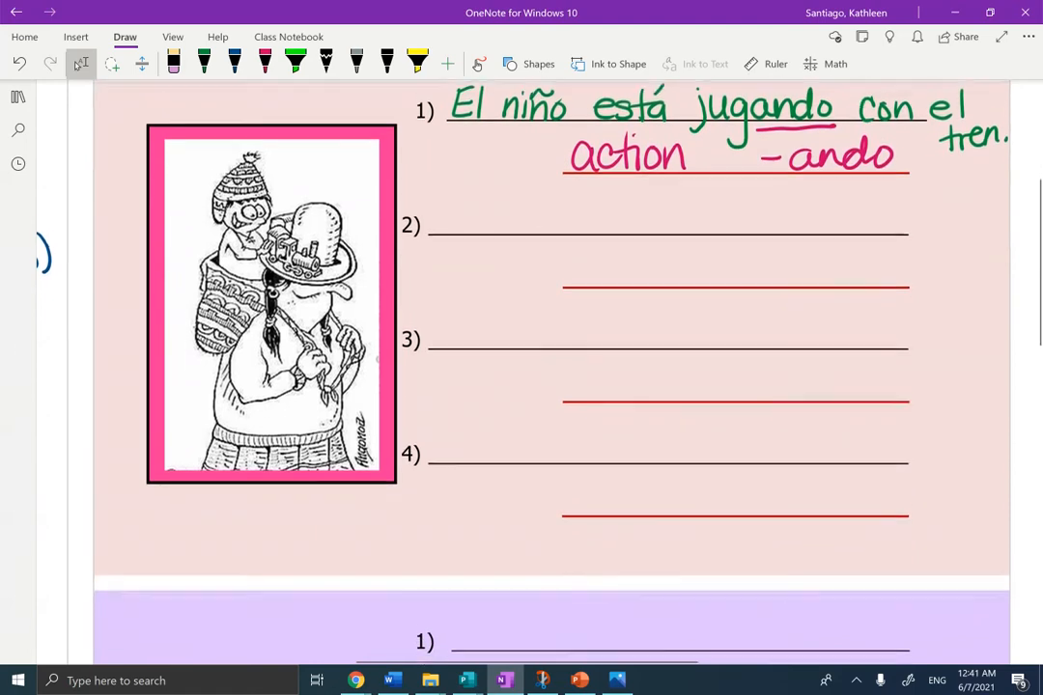
scroll("down", 3)
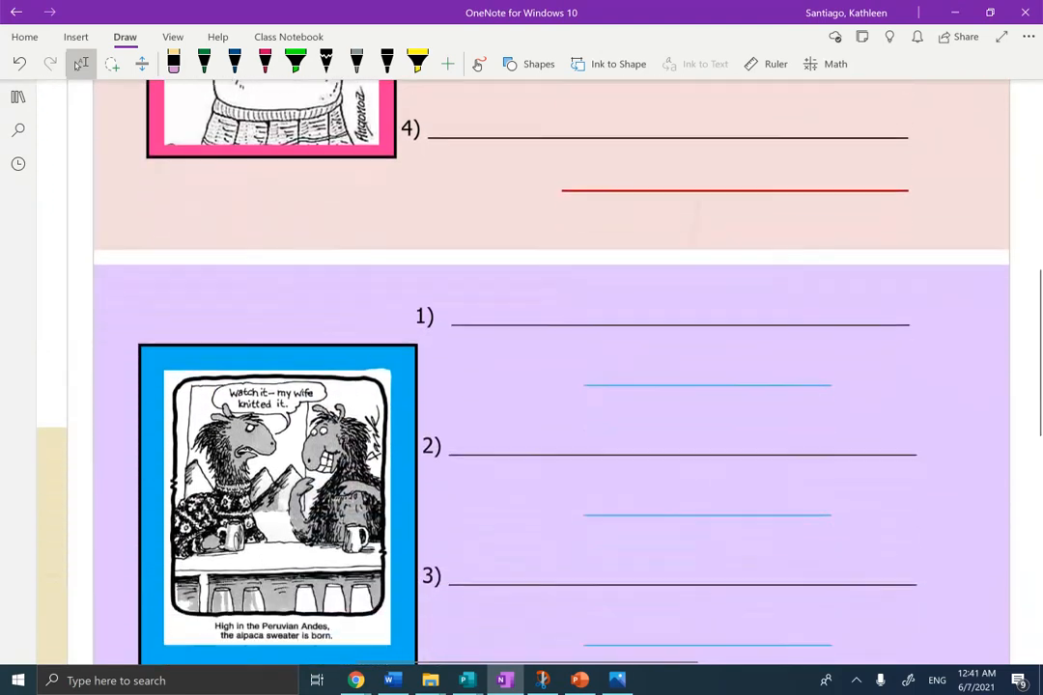
scroll("down", 3)
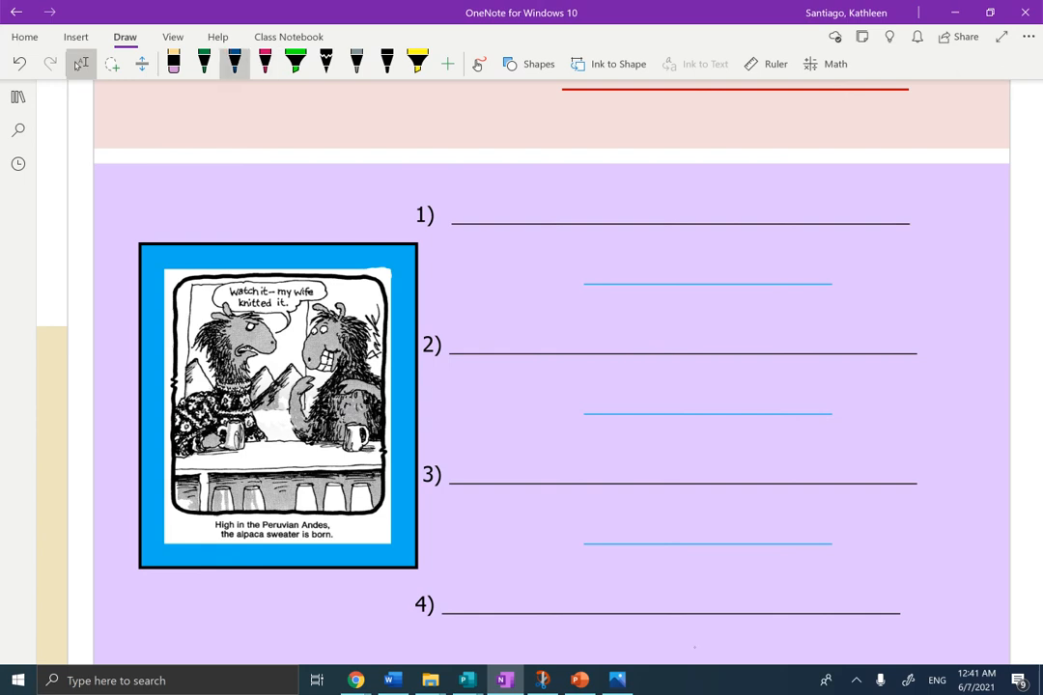
Step: In green ink, write 'Ellos son amigos.' on line 1 and underline amigos
left_click(202, 63)
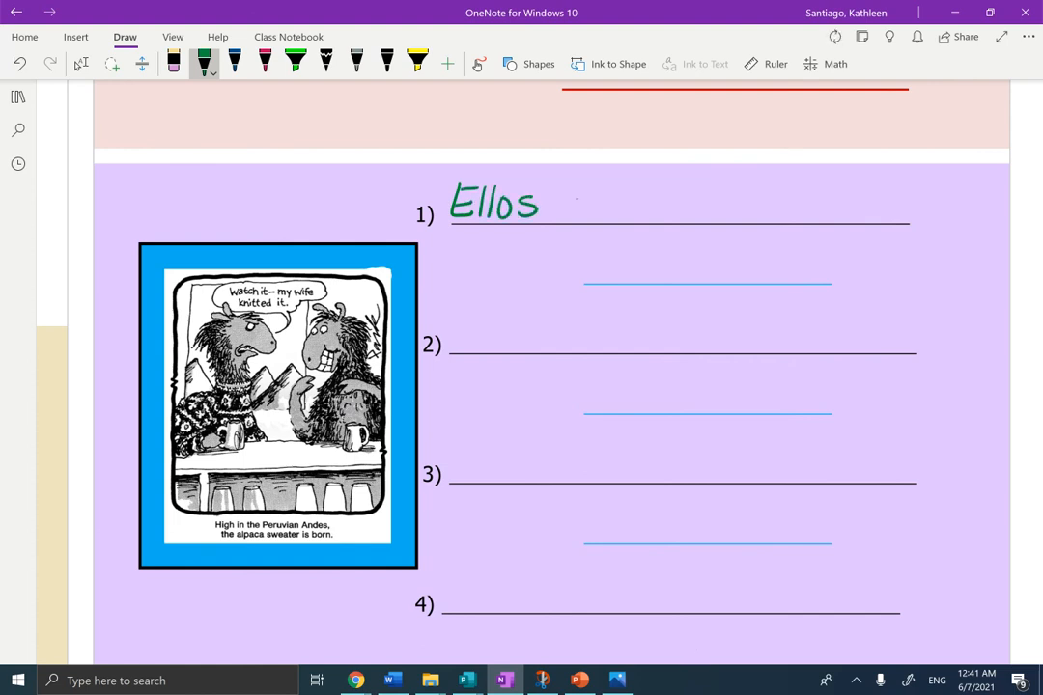
type("son")
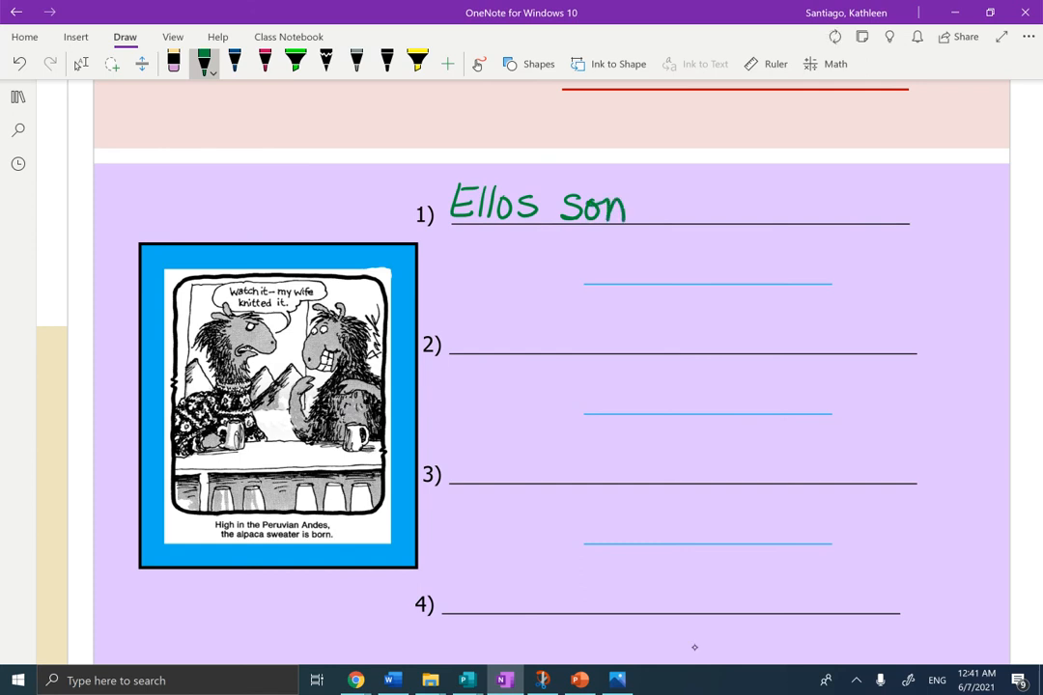
type("ami")
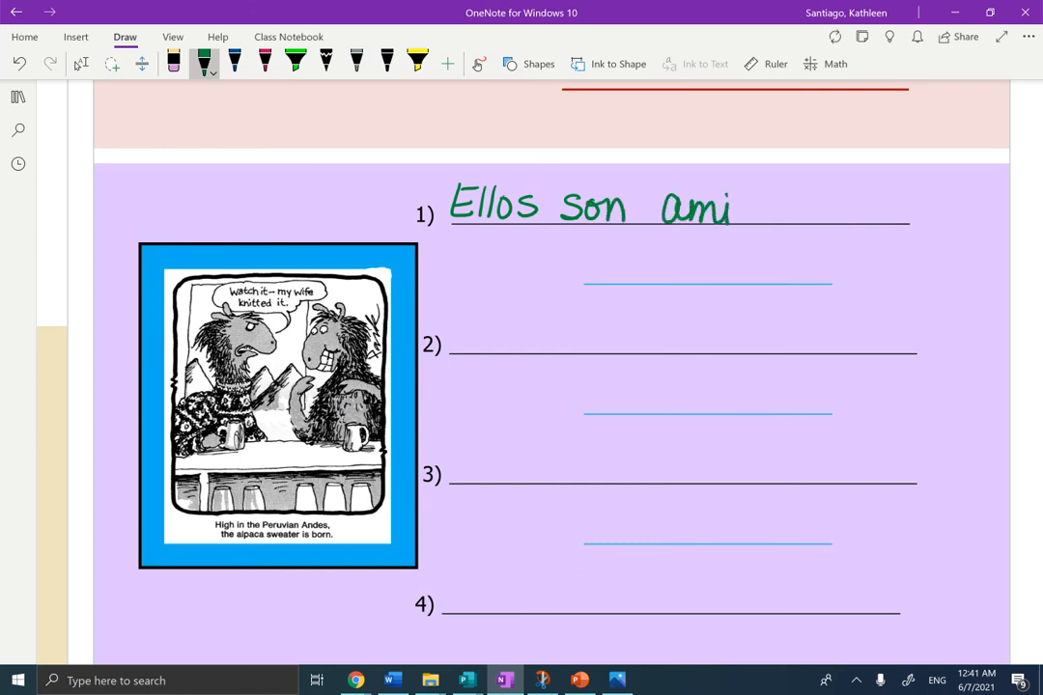
type("gos")
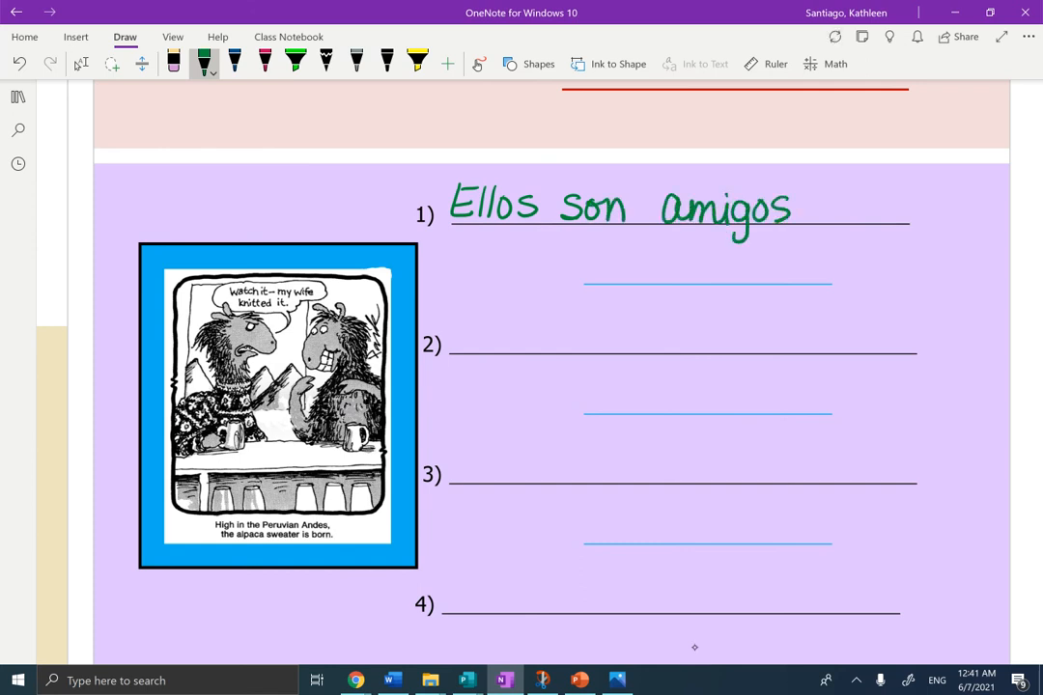
left_click(802, 214)
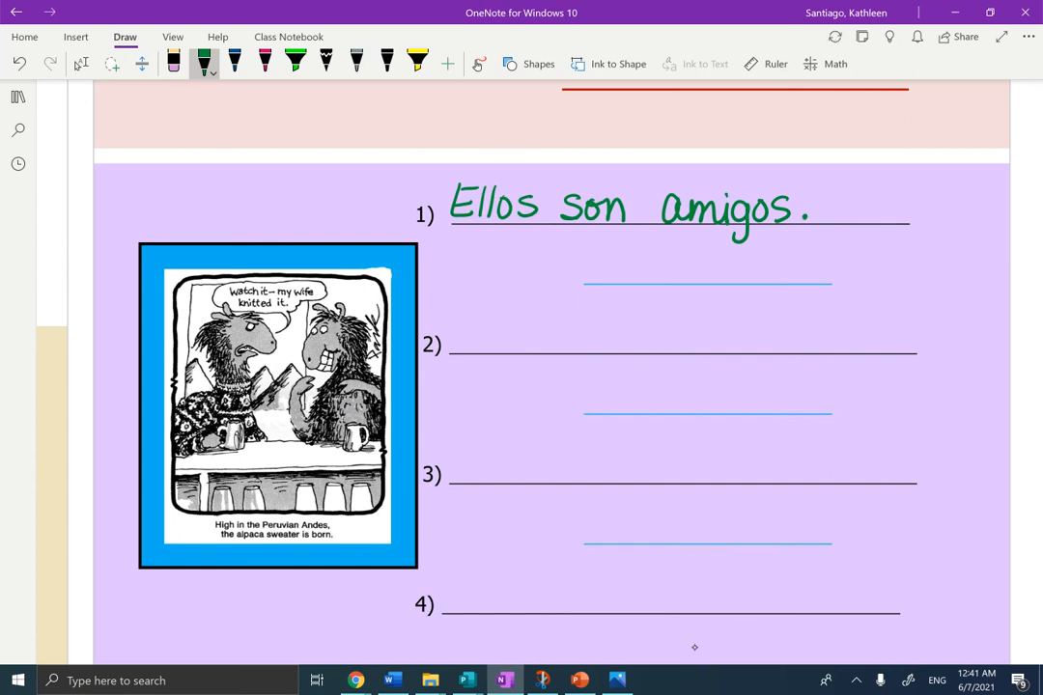
left_click_drag(661, 236, 795, 235)
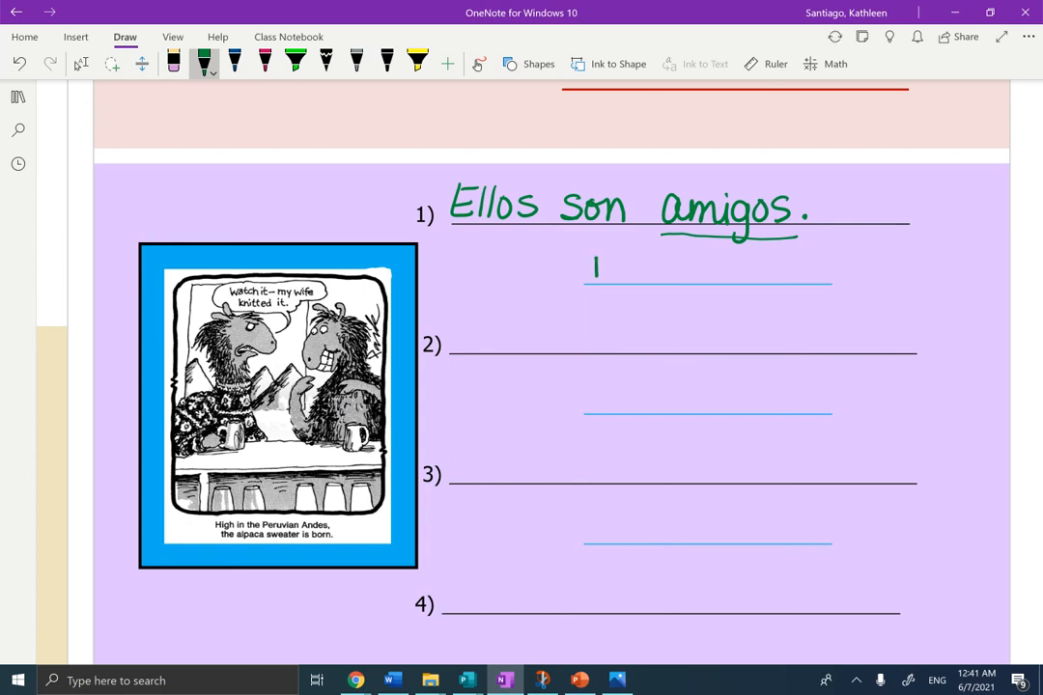
Step: Write the reason relationship under the sentence and return to Lasso Select
left_click_drag(595, 266, 660, 266)
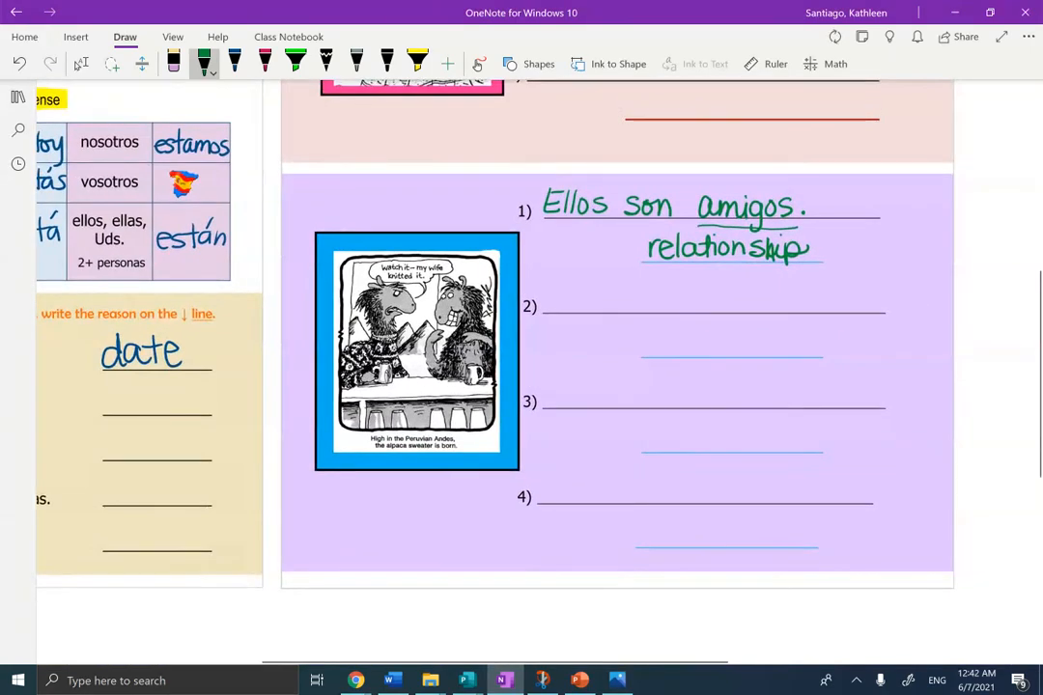
left_click(81, 64)
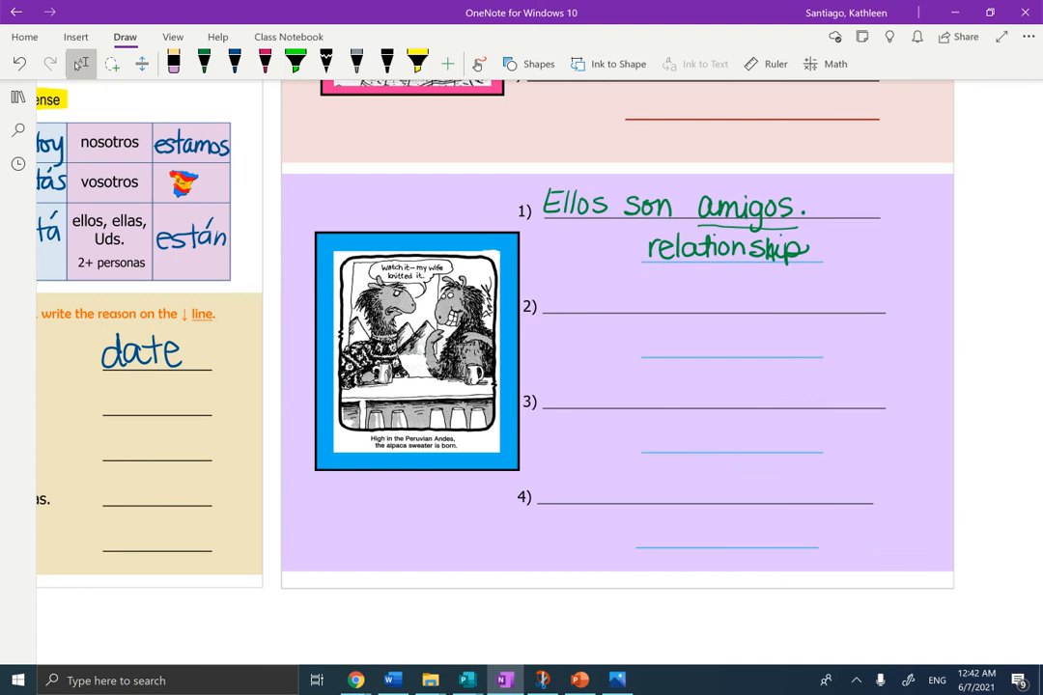